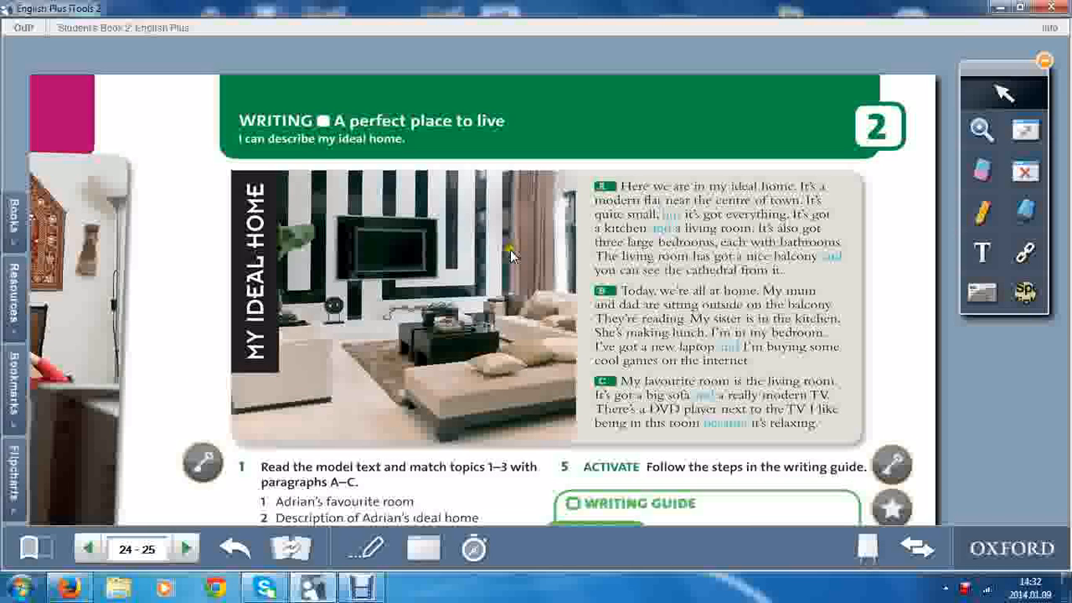
{"action": "mouse_move", "coordinate": [549, 251]}
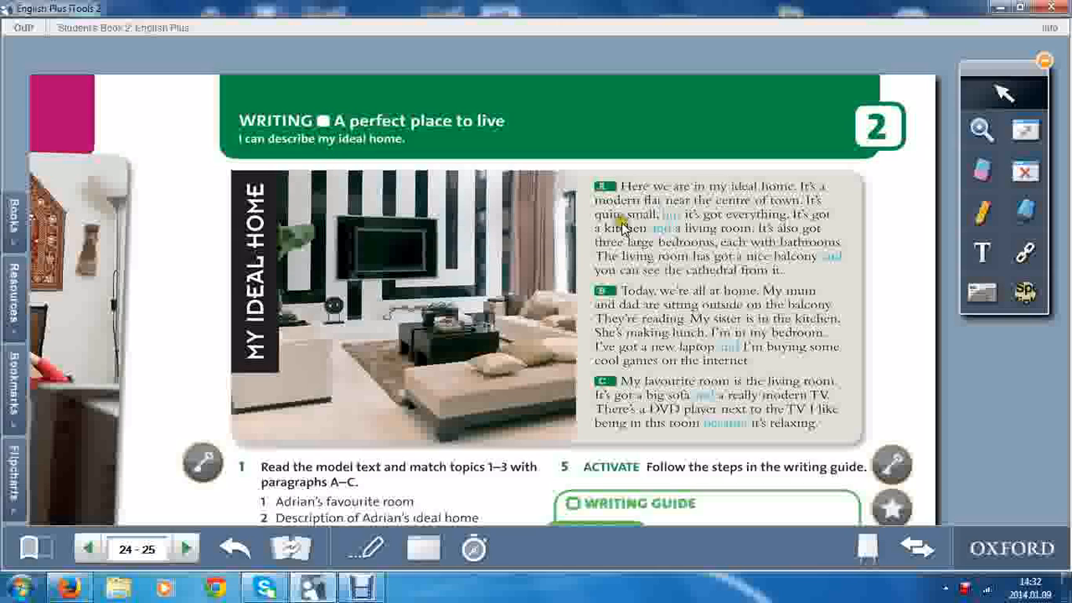
{"action": "mouse_move", "coordinate": [517, 444]}
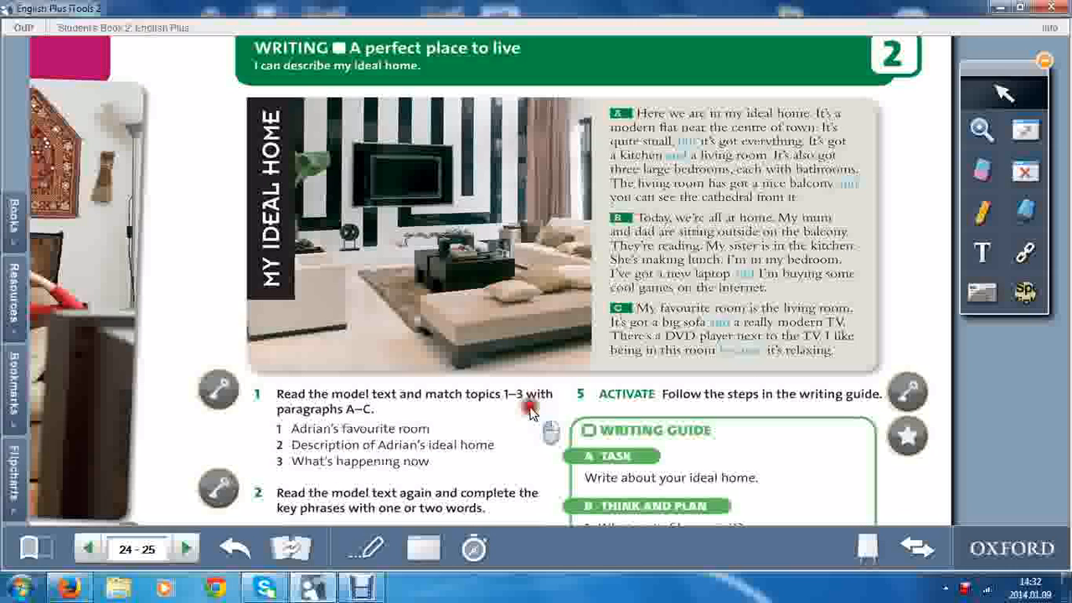
Scroll down to show the six Key Phrases in exercise 2 and the Think and Plan questions
{"action": "scroll", "scroll_direction": "down", "scroll_amount": 3}
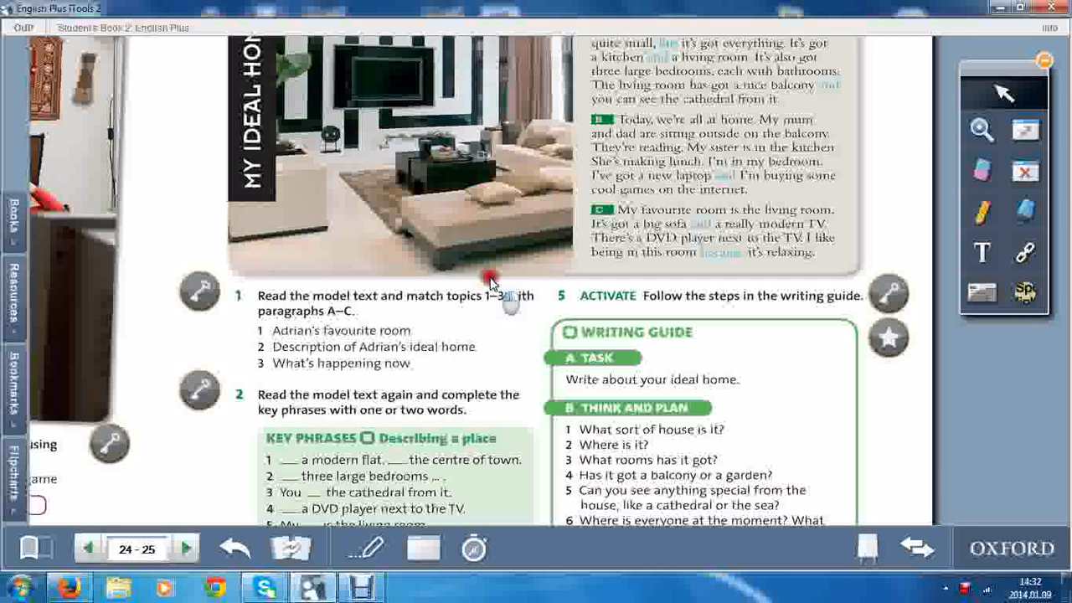
{"action": "scroll", "scroll_direction": "down", "scroll_amount": 3}
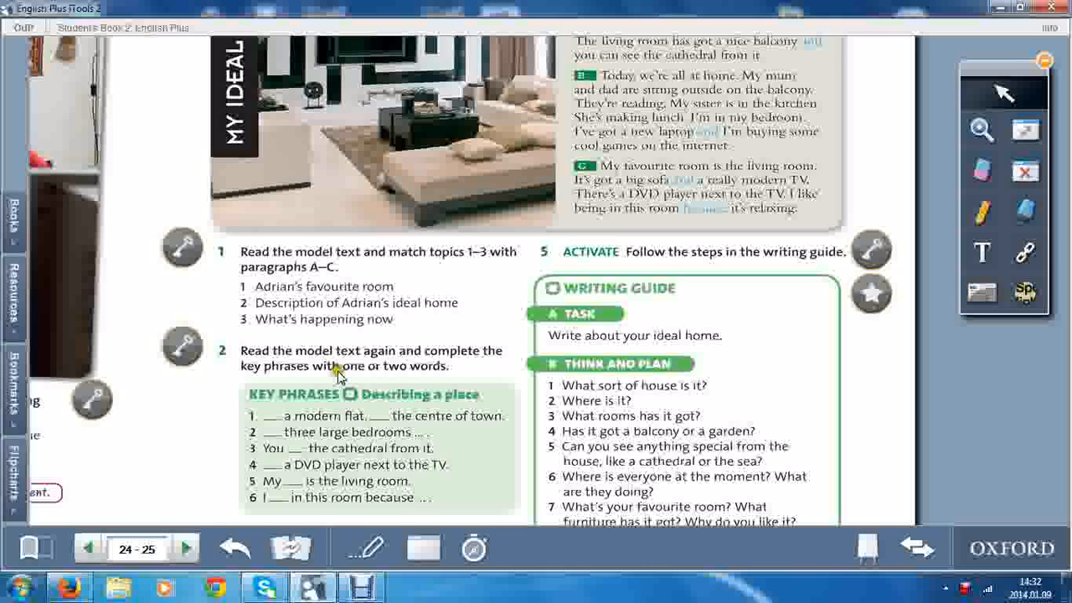
{"action": "mouse_move", "coordinate": [431, 379]}
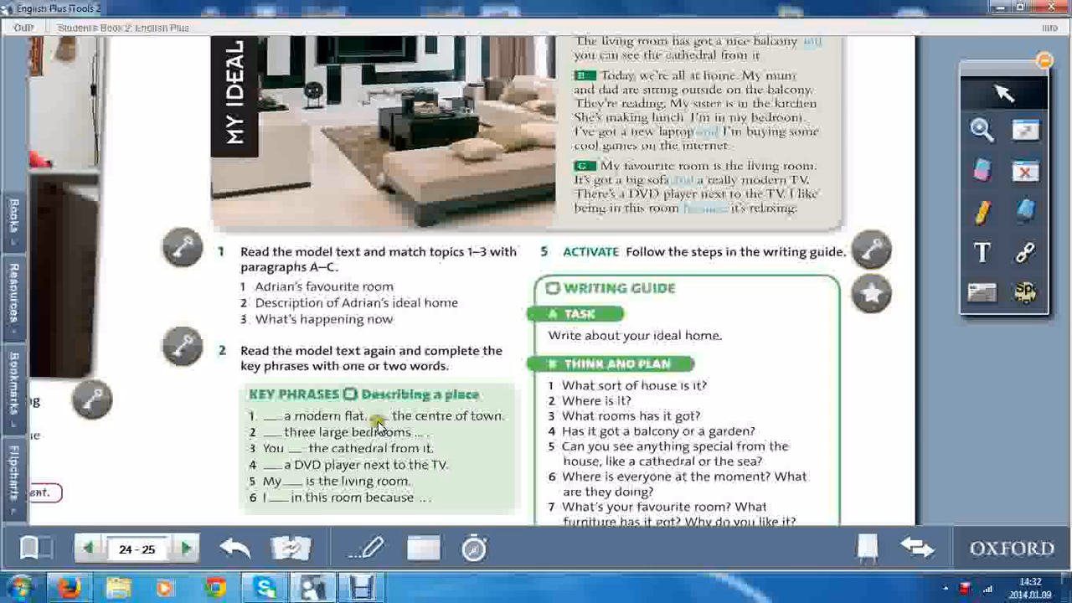
{"action": "mouse_move", "coordinate": [754, 118]}
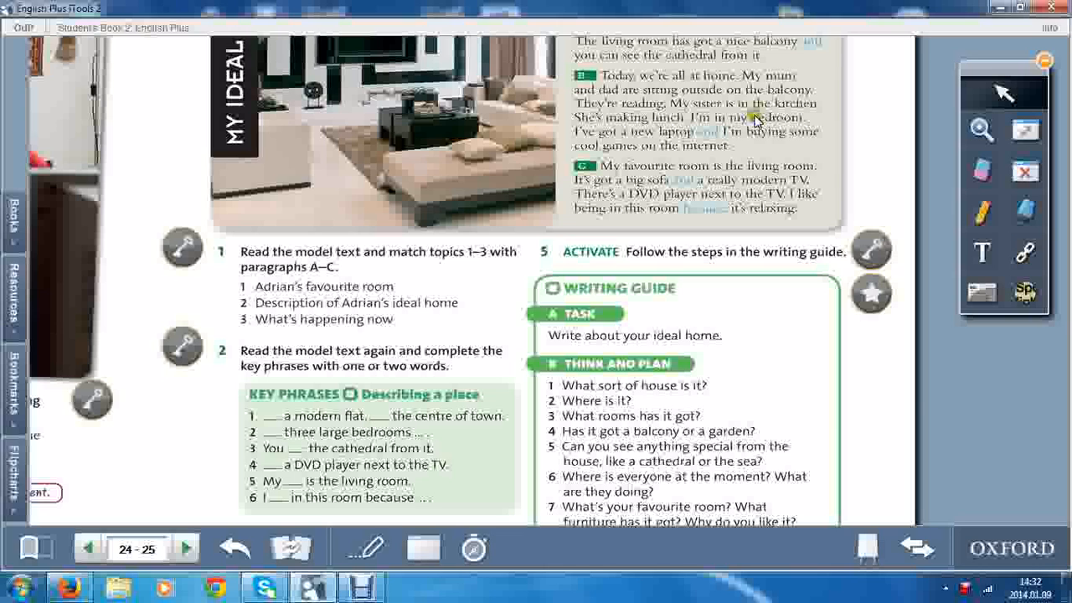
{"action": "mouse_move", "coordinate": [365, 407]}
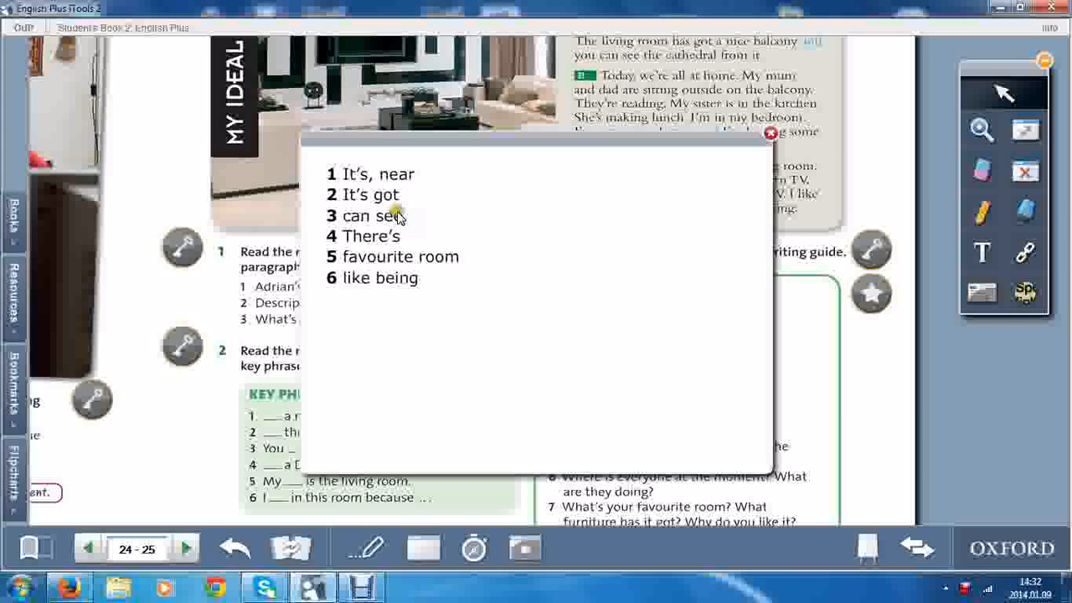
{"action": "left_click_drag", "start_coordinate": [536, 134], "coordinate": [733, 107]}
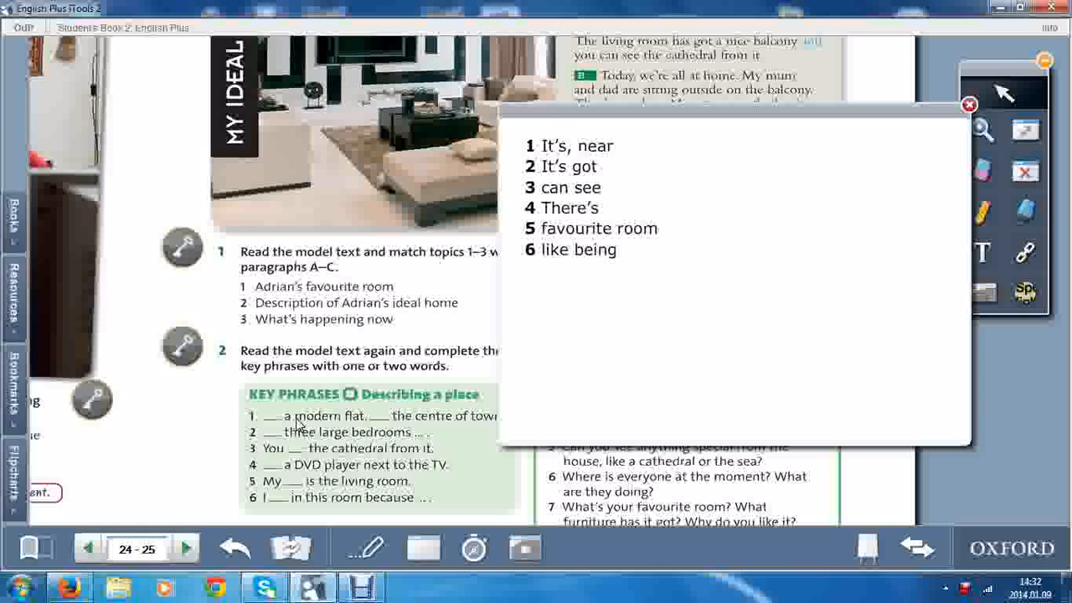
{"action": "mouse_move", "coordinate": [360, 427]}
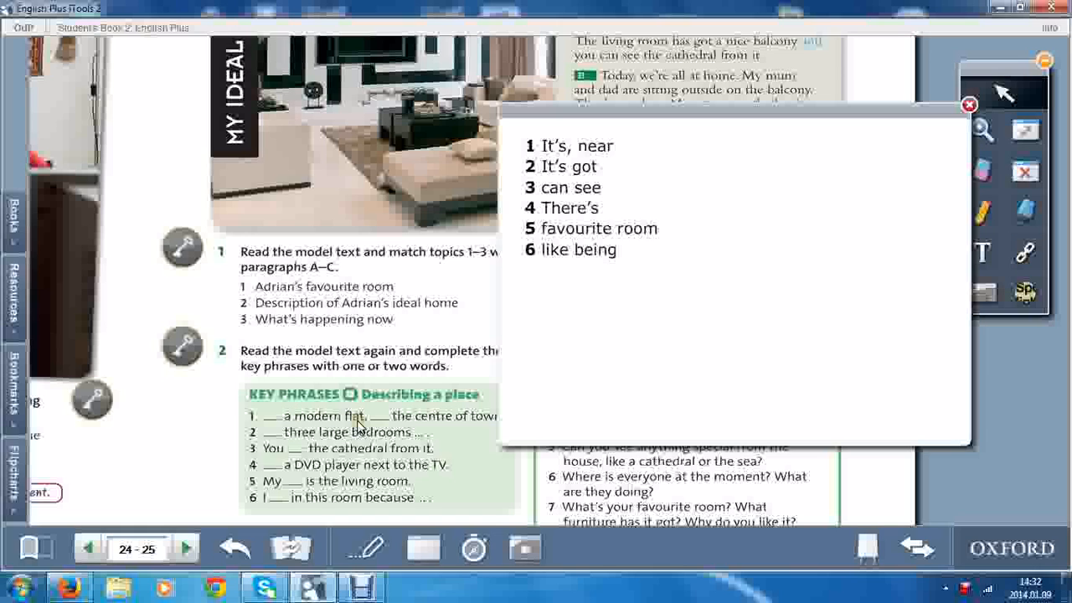
{"action": "mouse_move", "coordinate": [412, 424]}
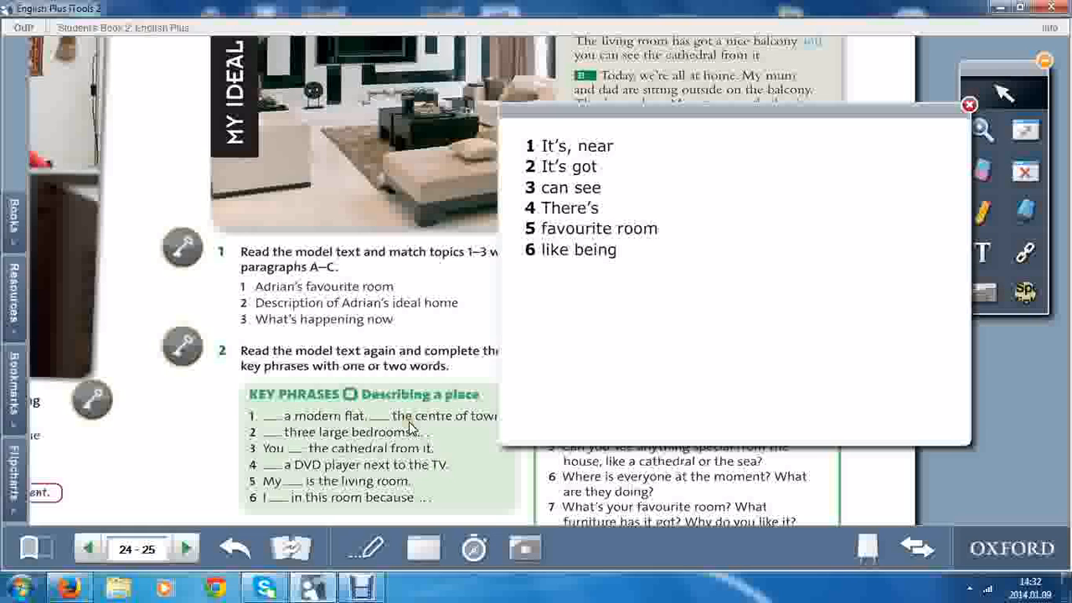
{"action": "mouse_move", "coordinate": [319, 430]}
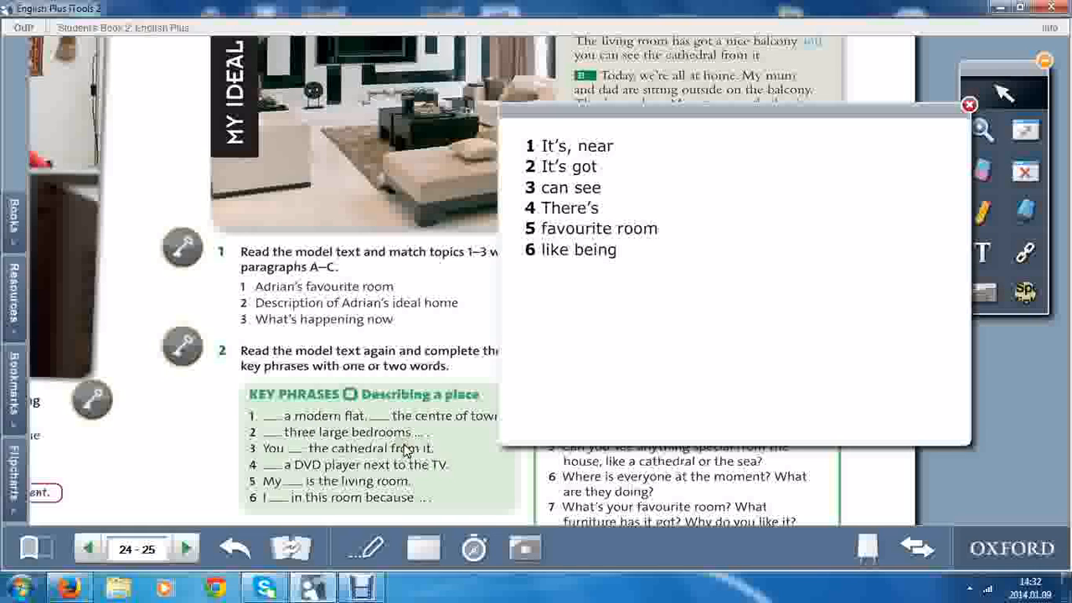
{"action": "mouse_move", "coordinate": [289, 459]}
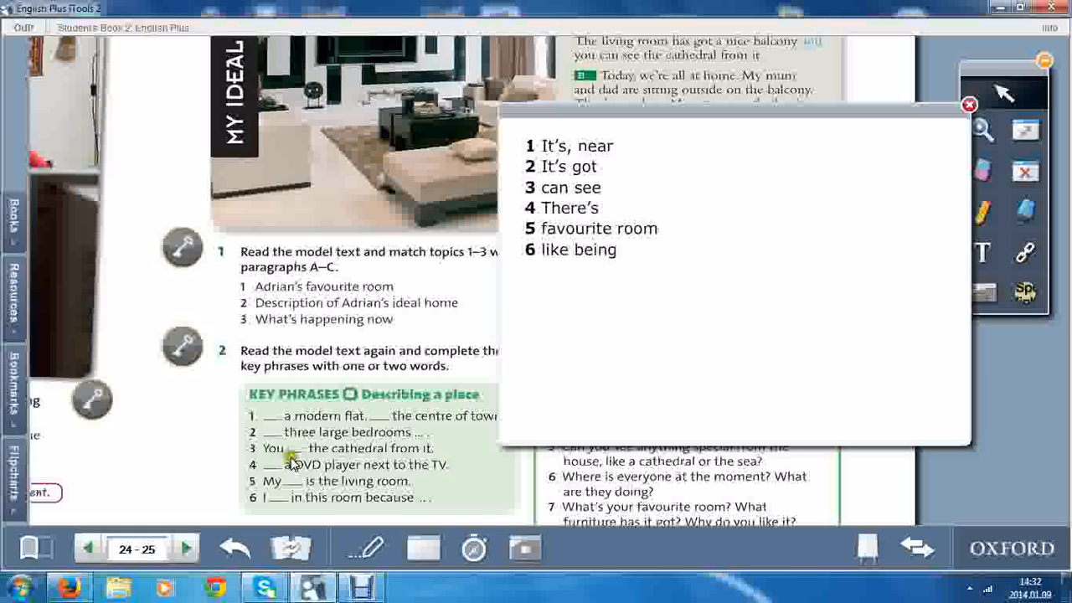
{"action": "mouse_move", "coordinate": [440, 463]}
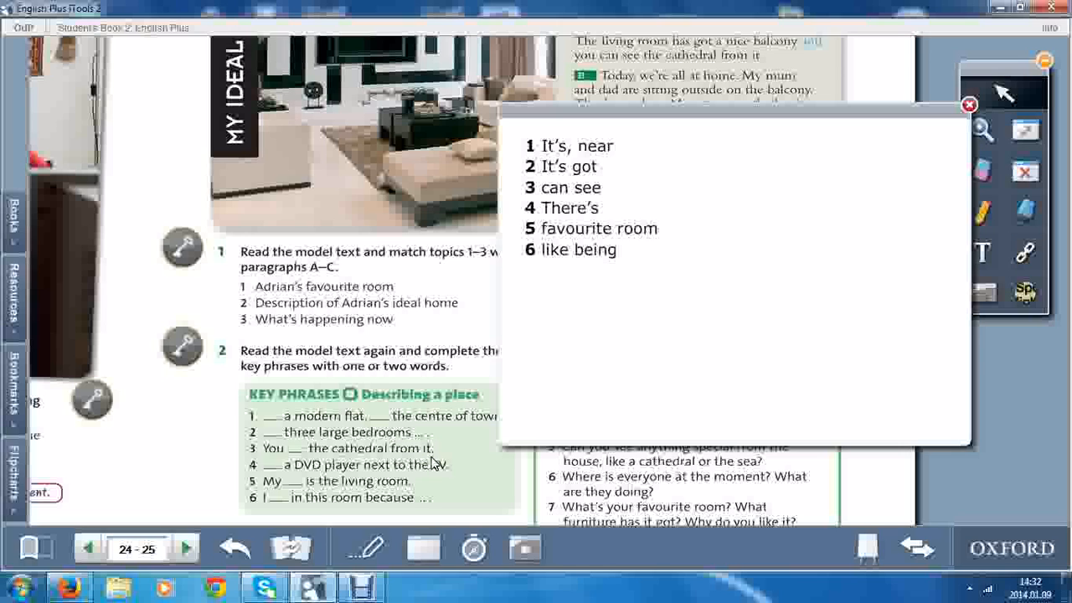
{"action": "mouse_move", "coordinate": [362, 470]}
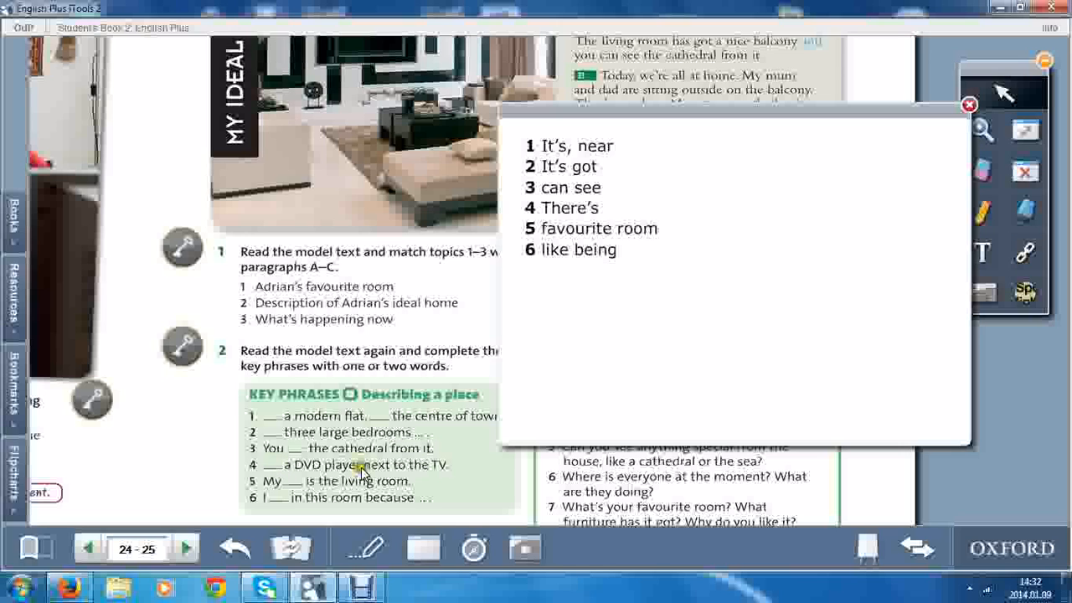
{"action": "mouse_move", "coordinate": [399, 468]}
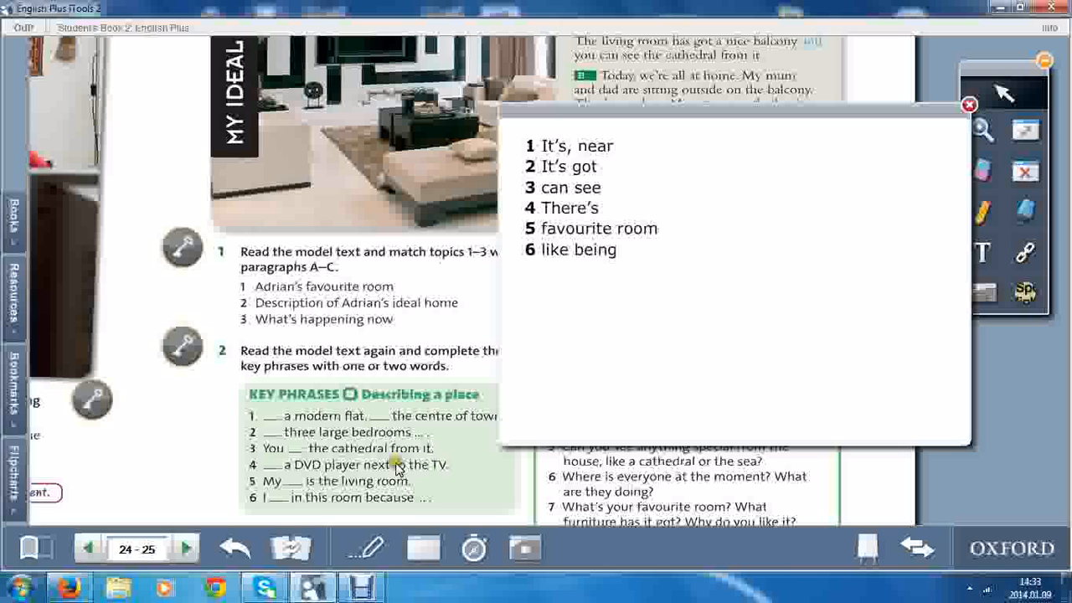
{"action": "mouse_move", "coordinate": [276, 493]}
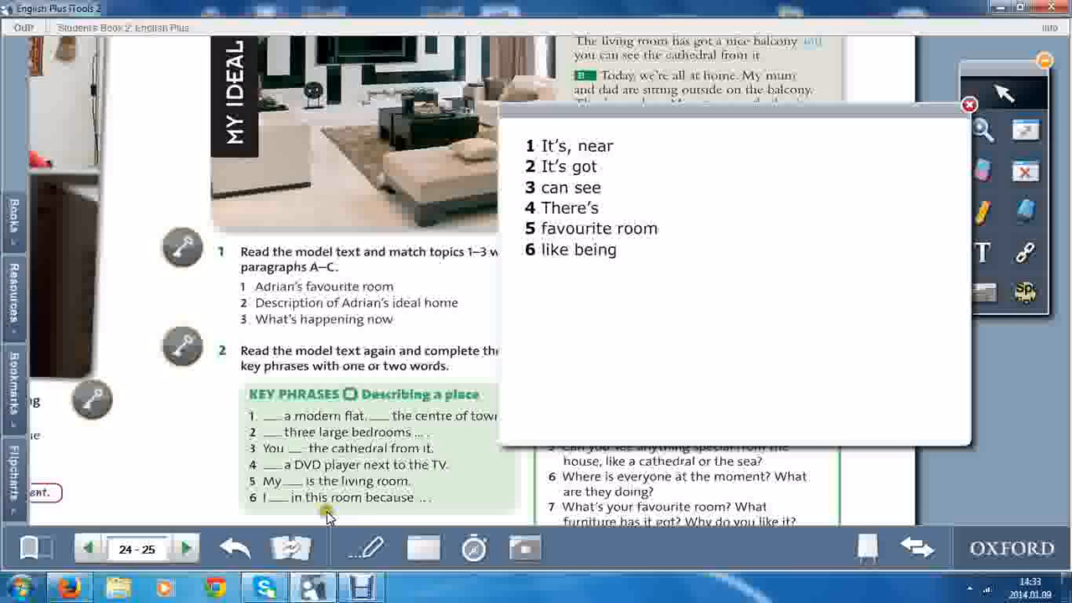
{"action": "left_click", "coordinate": [969, 106]}
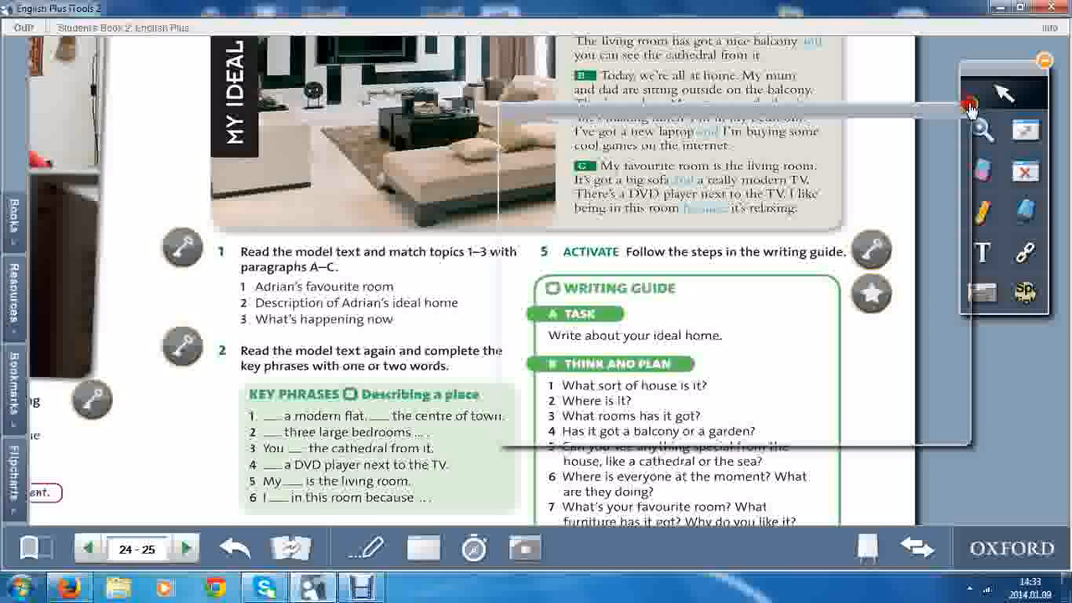
{"action": "scroll", "scroll_direction": "down", "scroll_amount": 3}
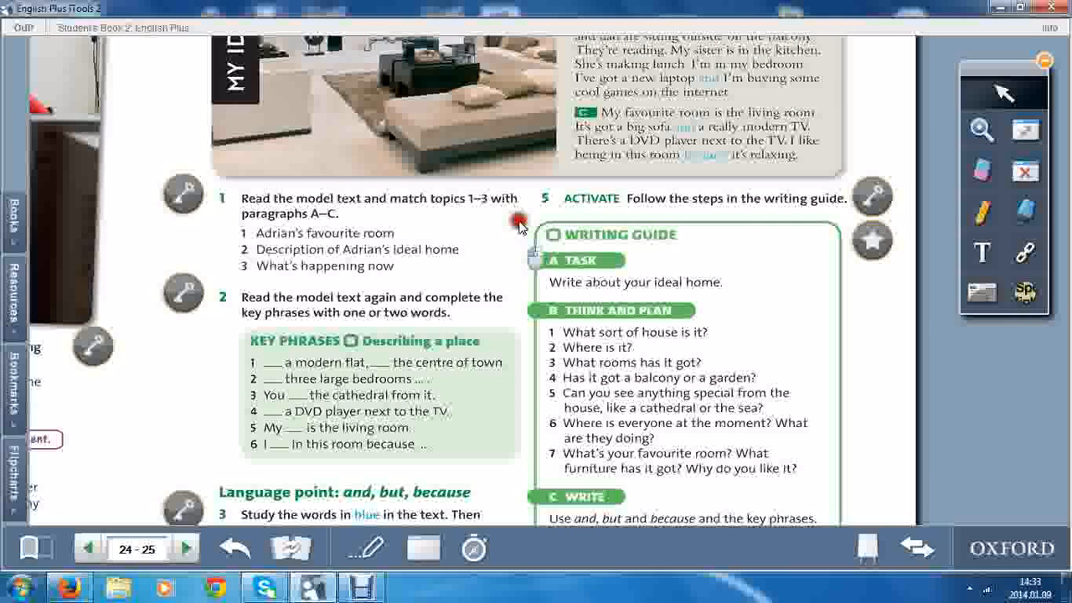
{"action": "scroll", "scroll_direction": "down", "scroll_amount": 3}
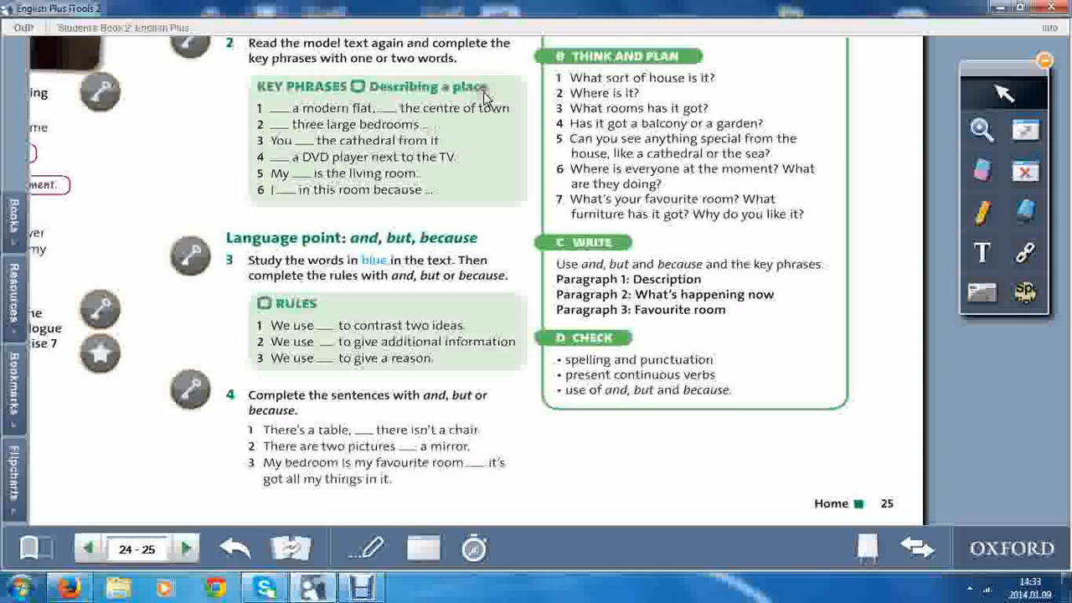
{"action": "mouse_move", "coordinate": [429, 246]}
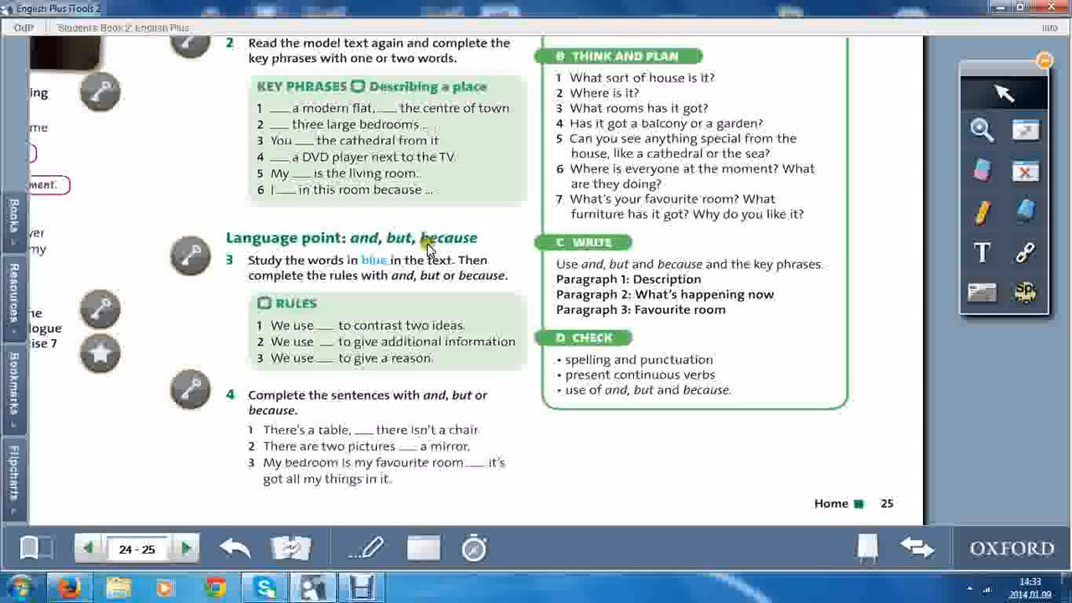
{"action": "mouse_move", "coordinate": [291, 241]}
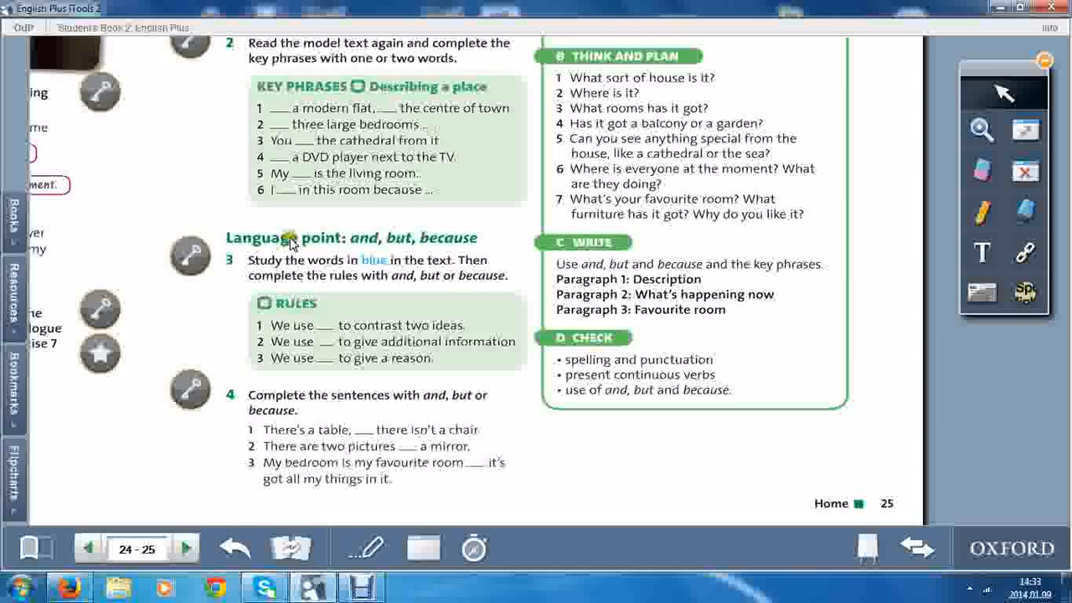
{"action": "mouse_move", "coordinate": [402, 342]}
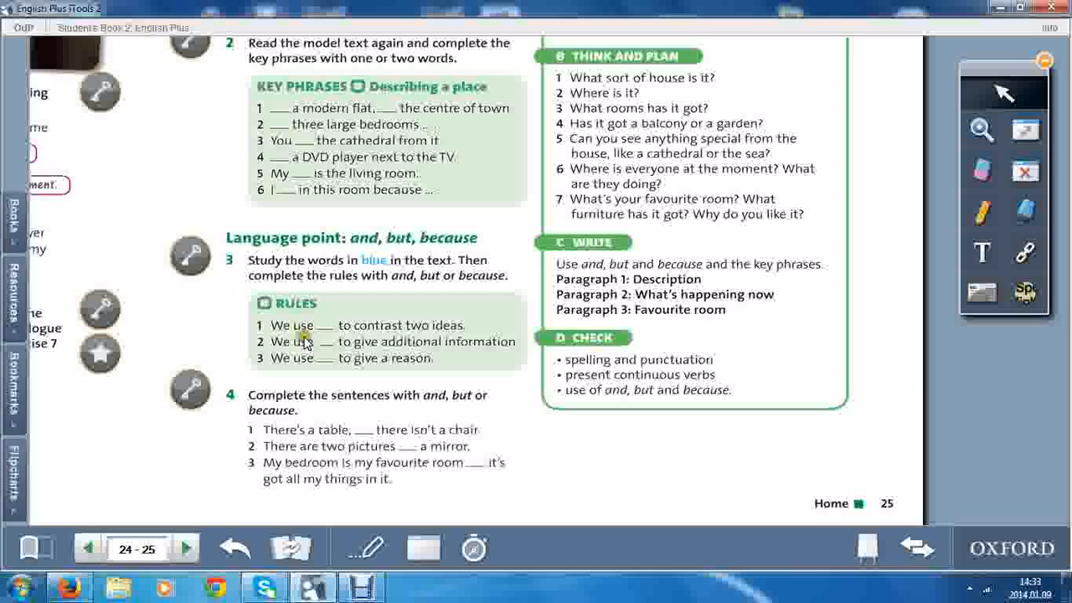
{"action": "mouse_move", "coordinate": [465, 341]}
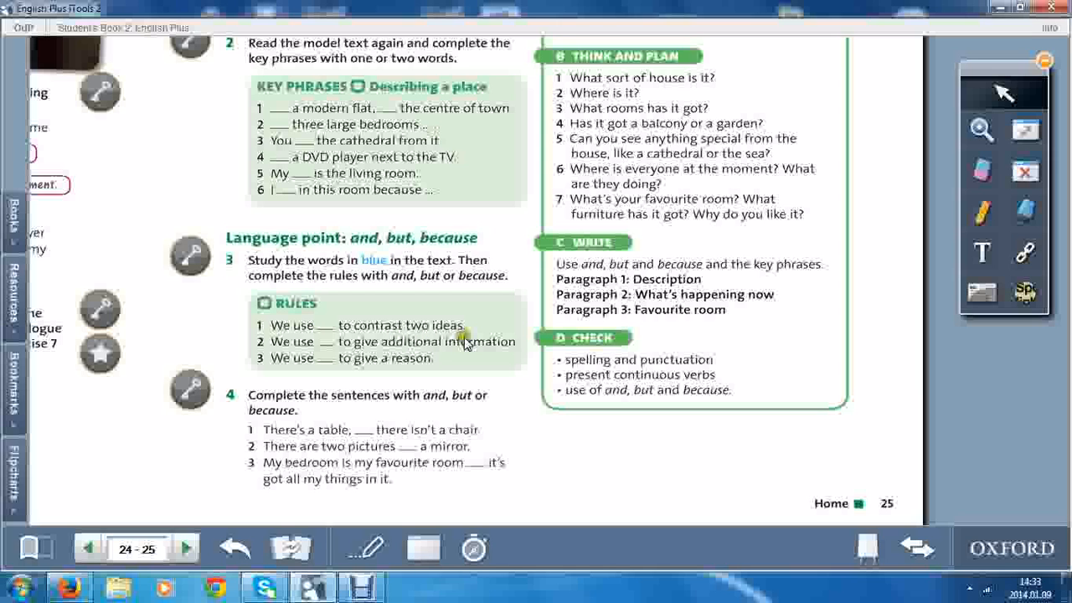
{"action": "mouse_move", "coordinate": [369, 312]}
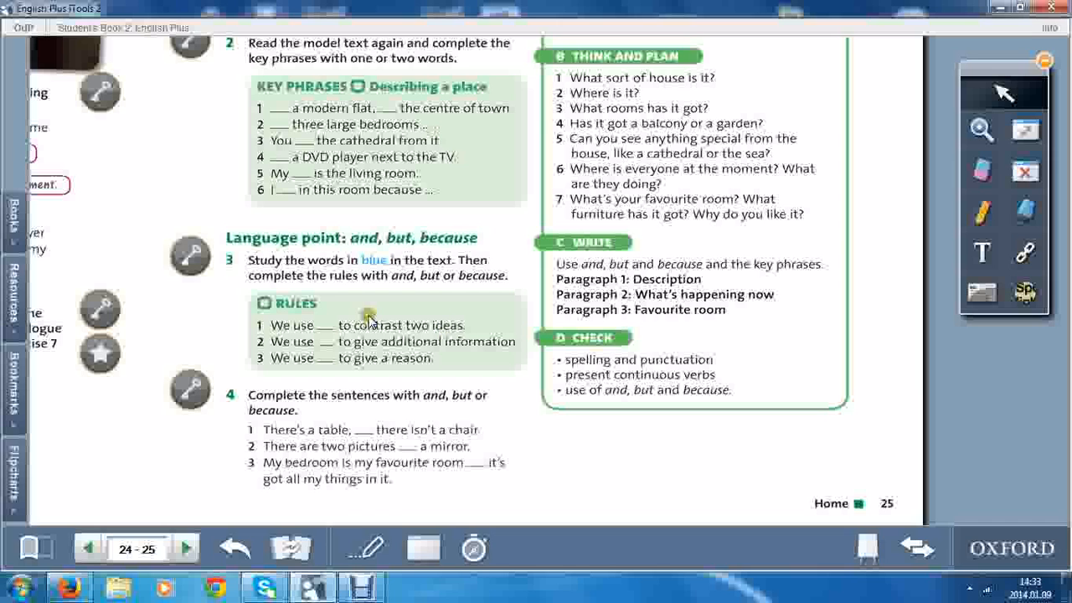
{"action": "mouse_move", "coordinate": [310, 357]}
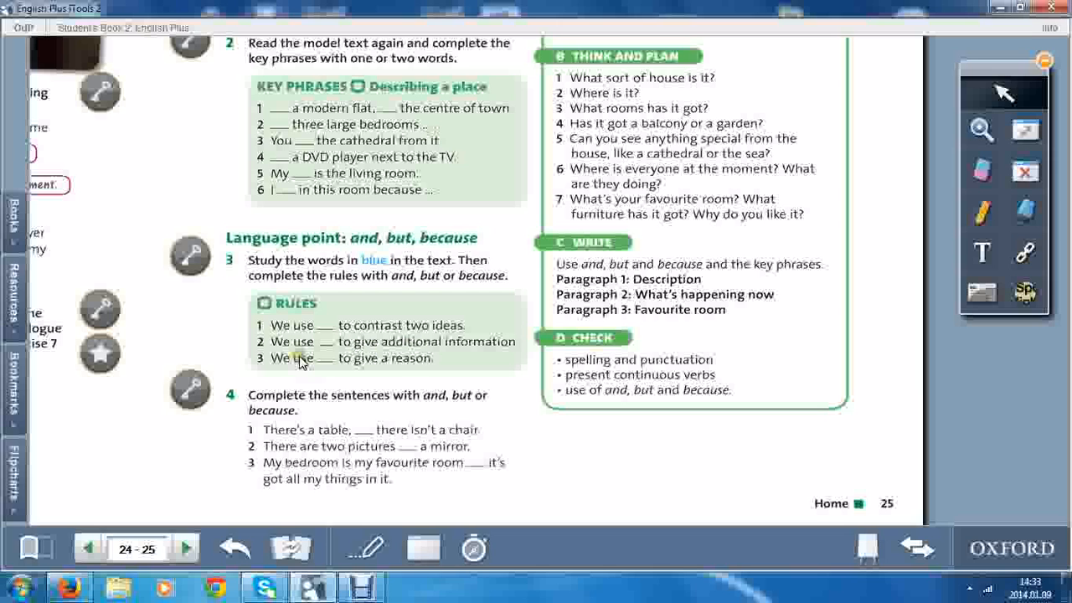
{"action": "mouse_move", "coordinate": [385, 366]}
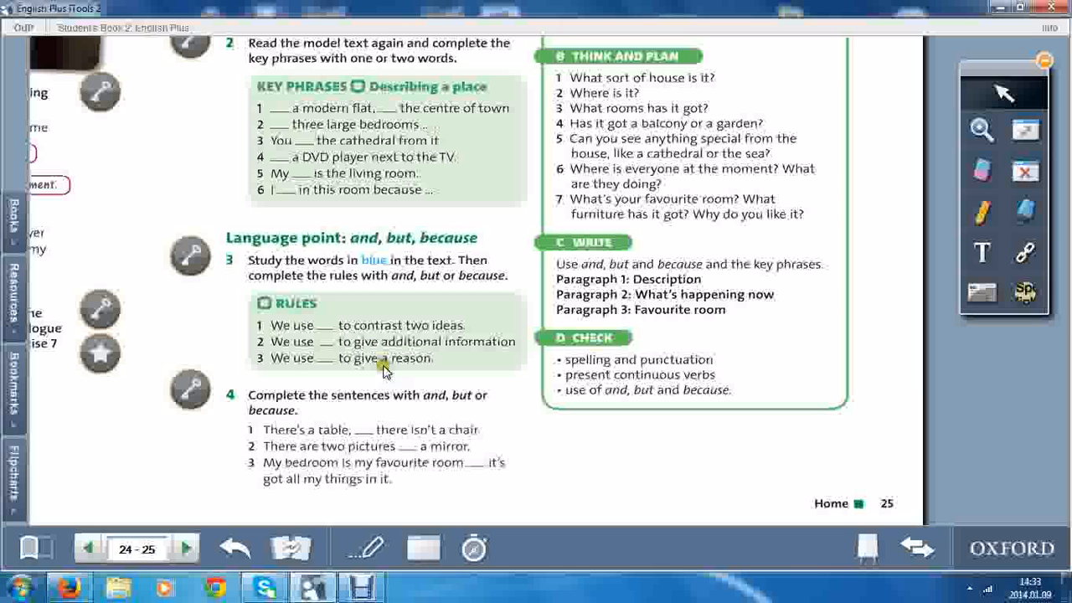
{"action": "mouse_move", "coordinate": [299, 332]}
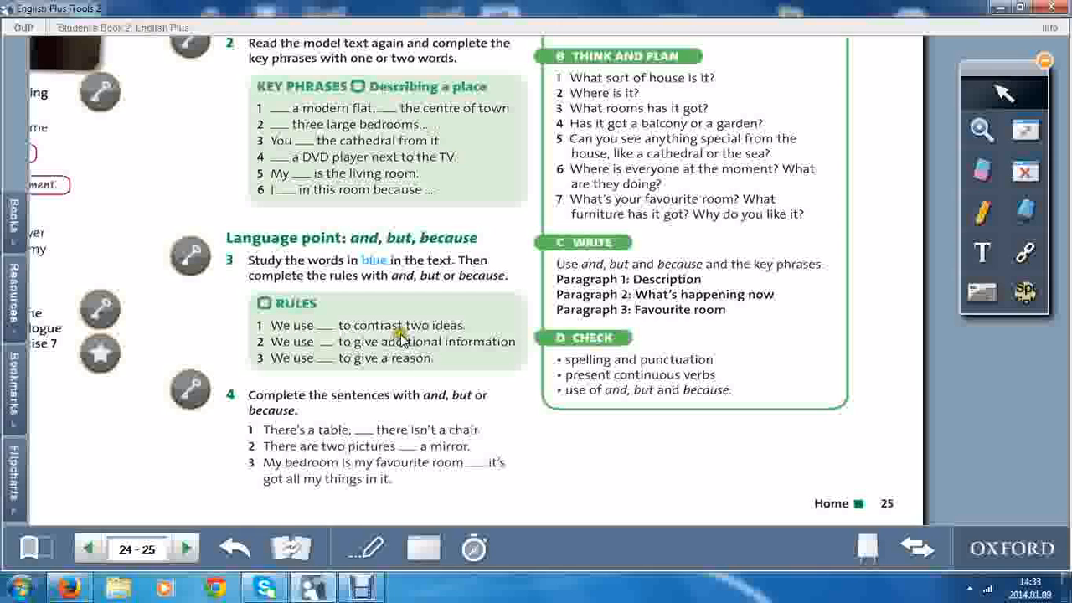
{"action": "mouse_move", "coordinate": [392, 339]}
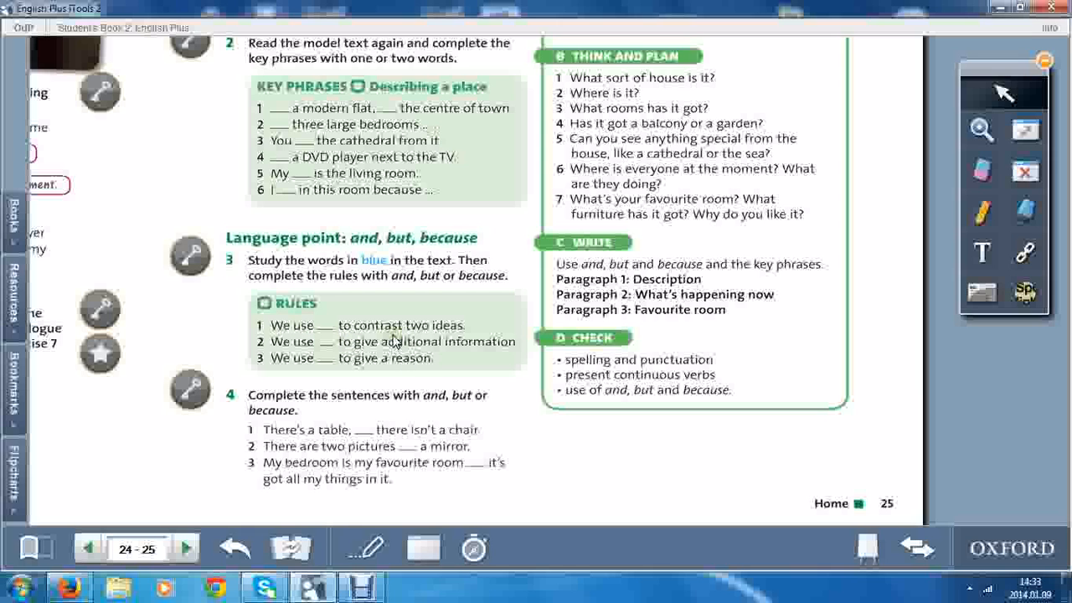
{"action": "mouse_move", "coordinate": [340, 356]}
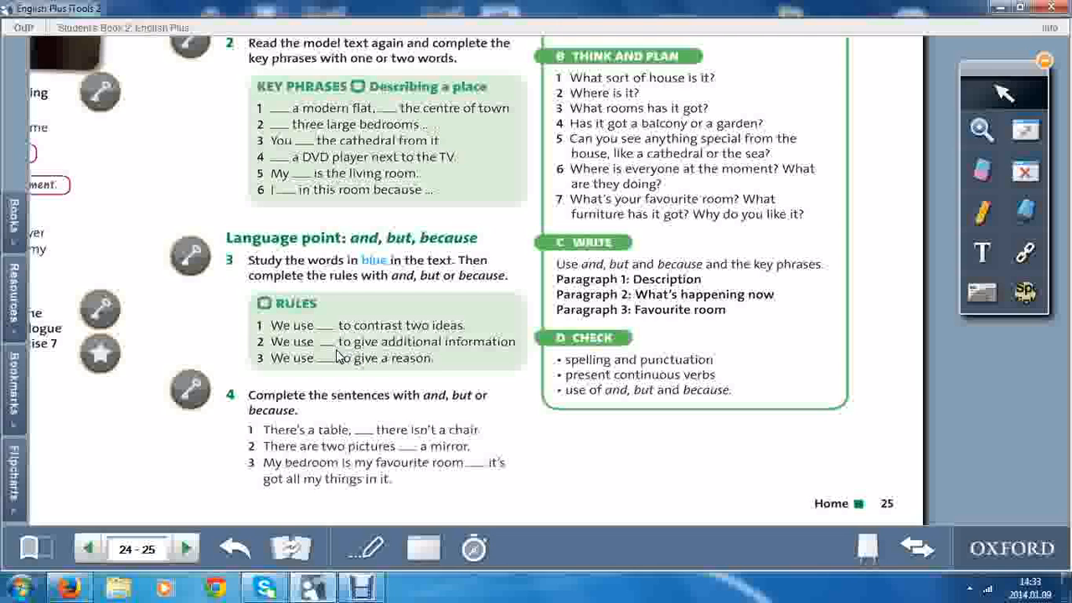
{"action": "mouse_move", "coordinate": [415, 347]}
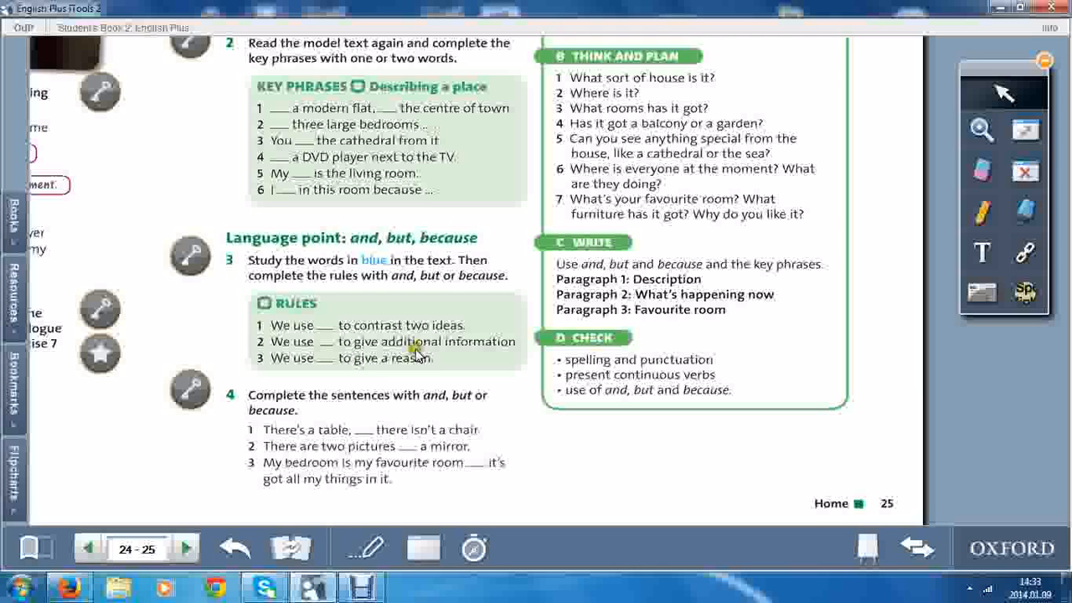
{"action": "mouse_move", "coordinate": [357, 345]}
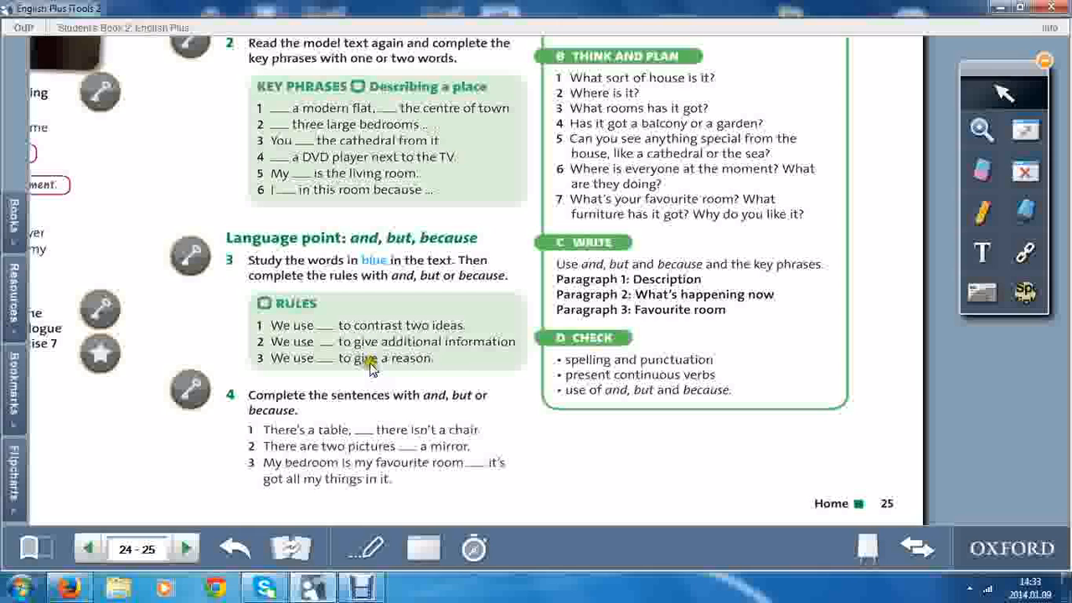
{"action": "mouse_move", "coordinate": [401, 373]}
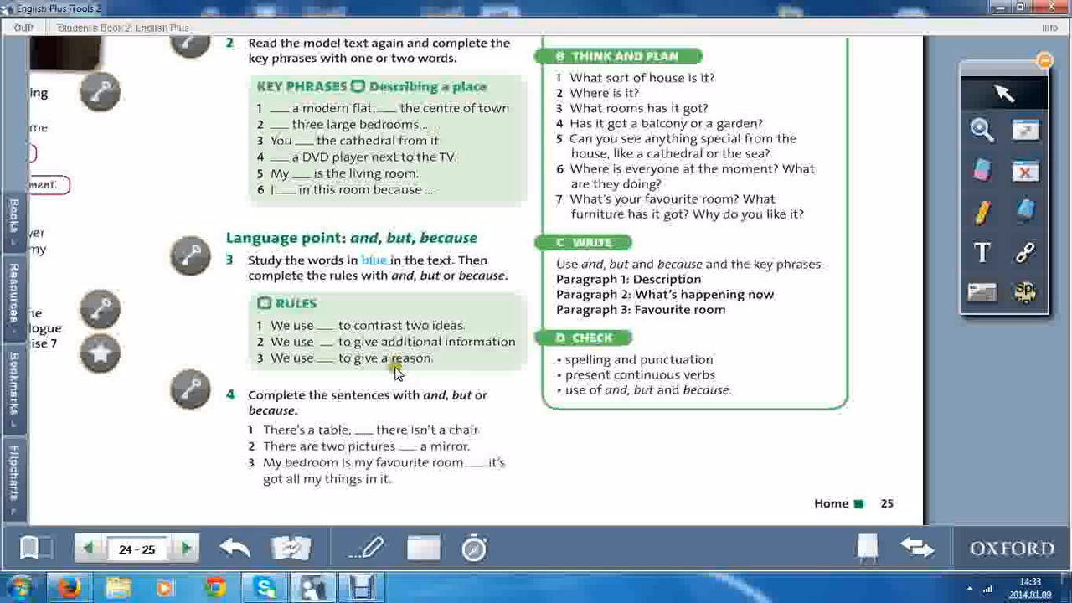
{"action": "mouse_move", "coordinate": [424, 369]}
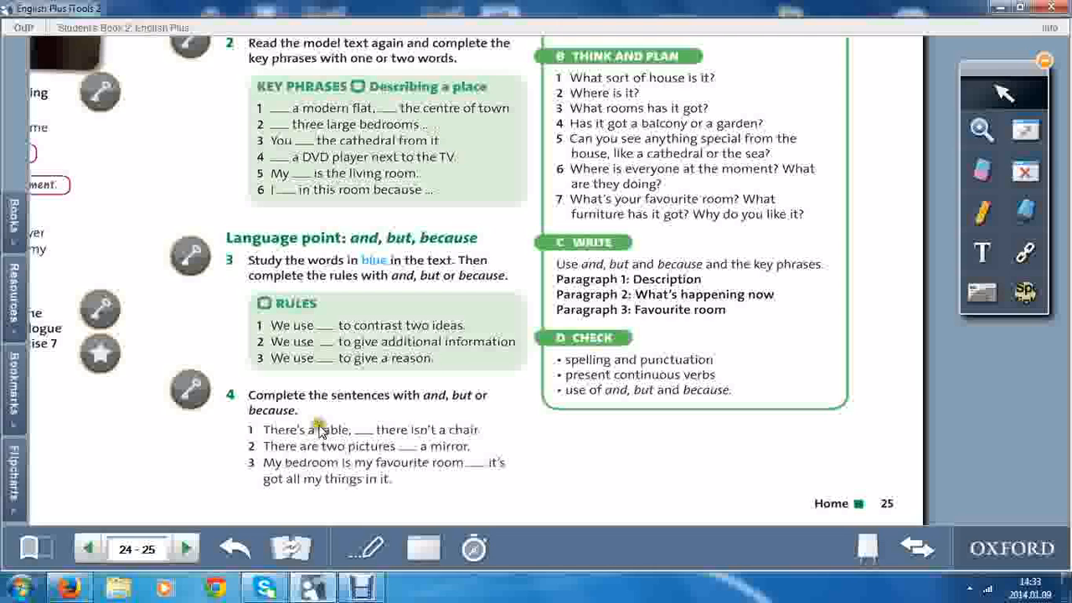
{"action": "mouse_move", "coordinate": [436, 412]}
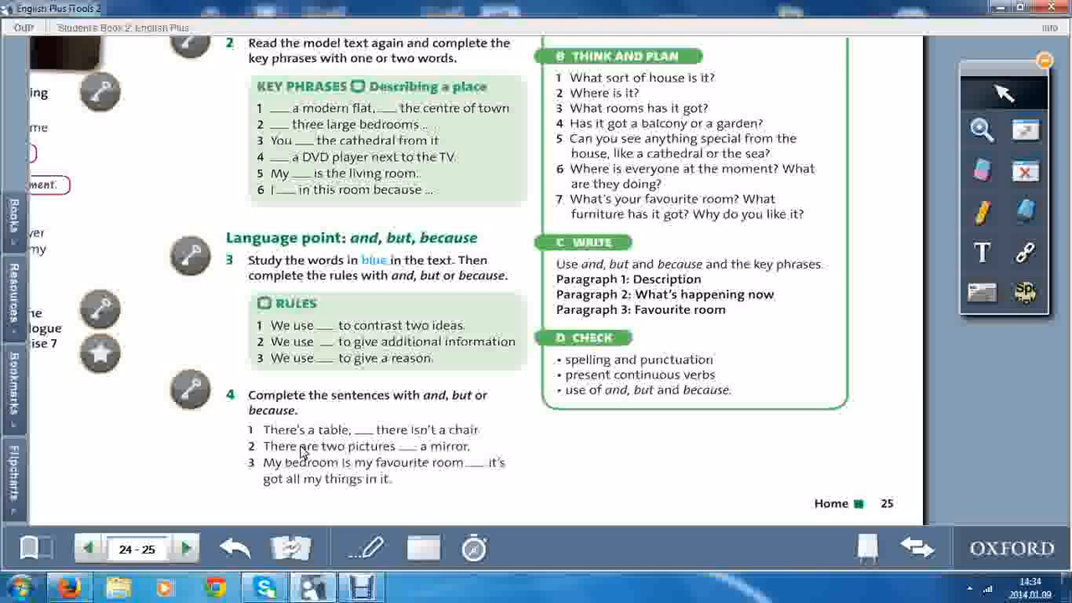
{"action": "mouse_move", "coordinate": [332, 440]}
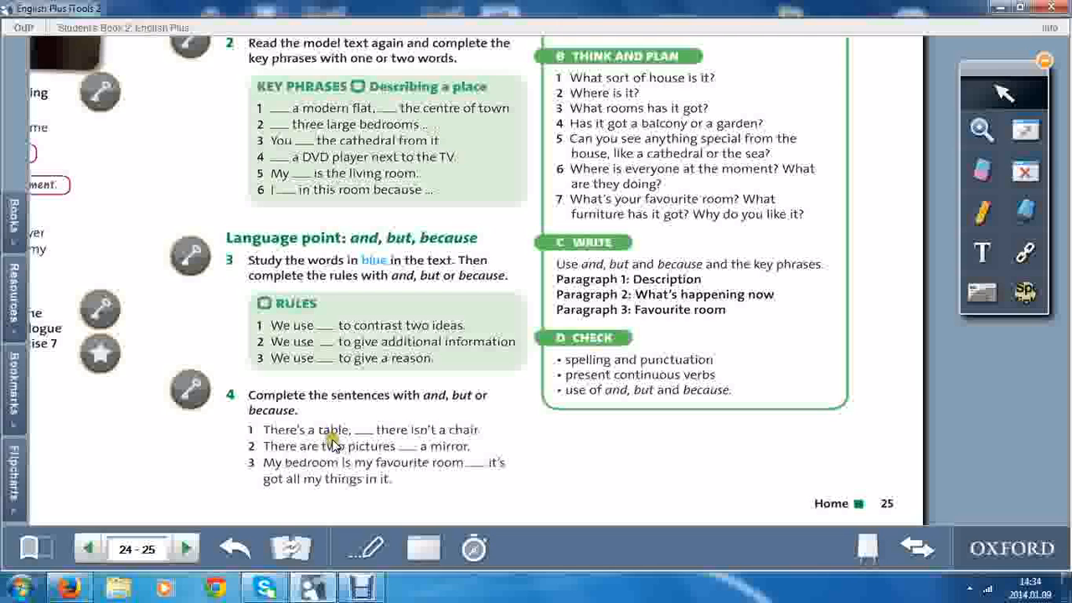
{"action": "mouse_move", "coordinate": [367, 438]}
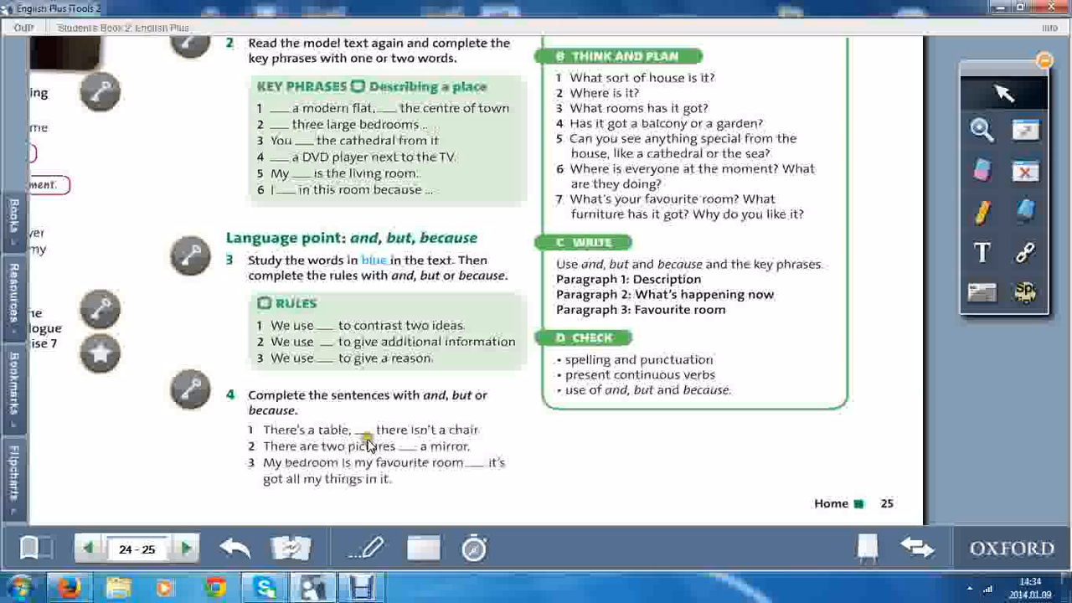
{"action": "mouse_move", "coordinate": [385, 457]}
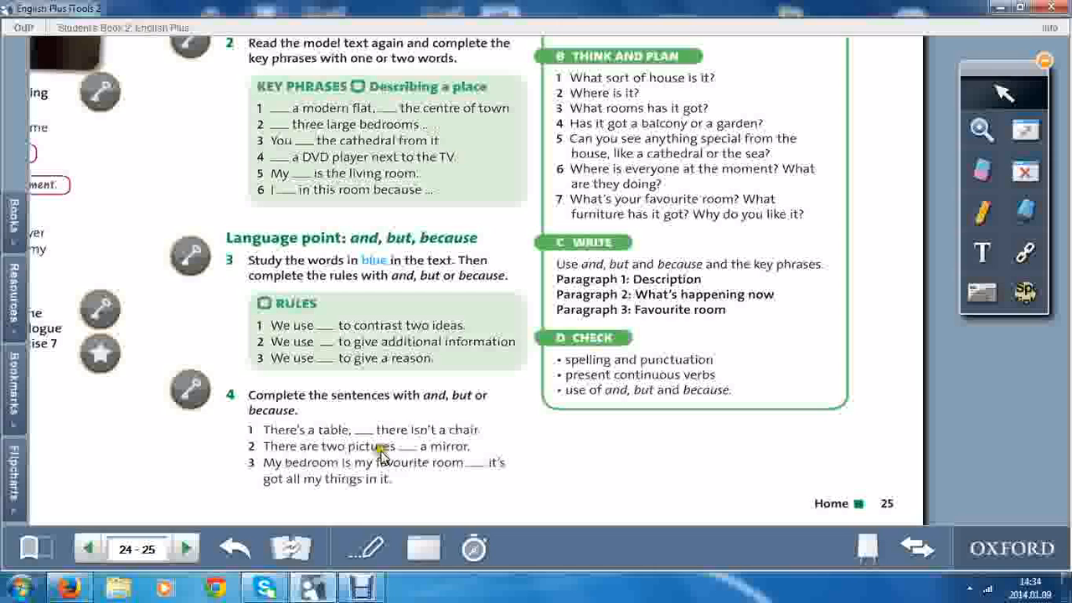
{"action": "mouse_move", "coordinate": [285, 465]}
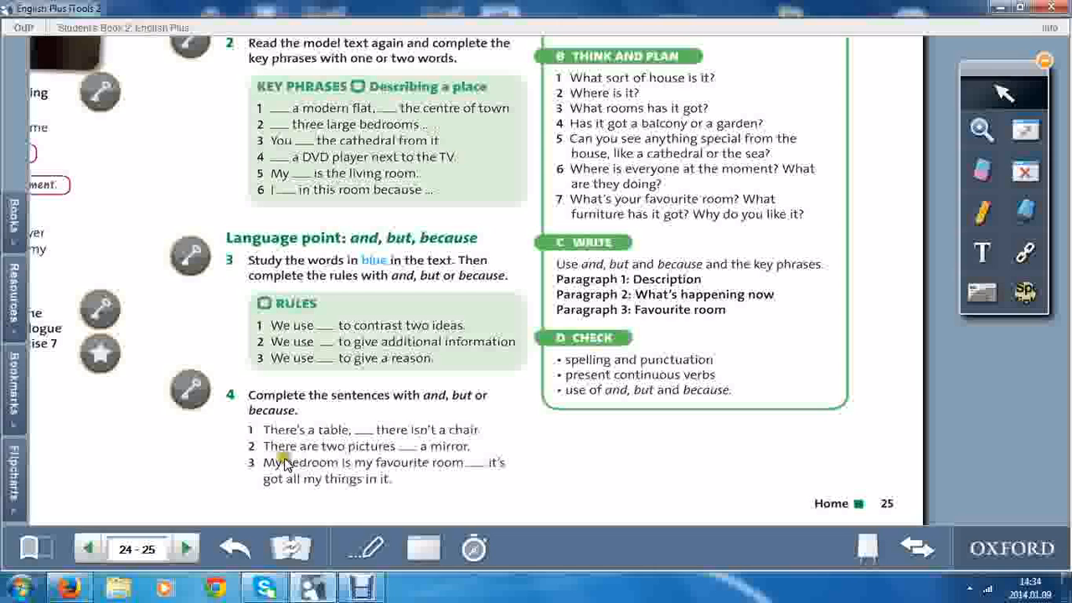
{"action": "mouse_move", "coordinate": [463, 483]}
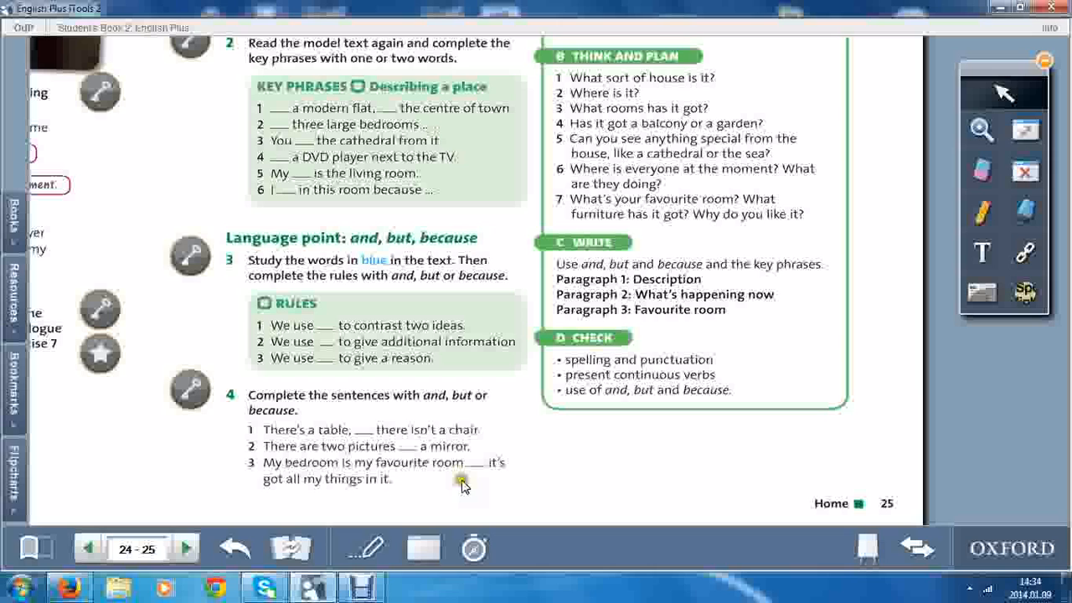
{"action": "mouse_move", "coordinate": [458, 480]}
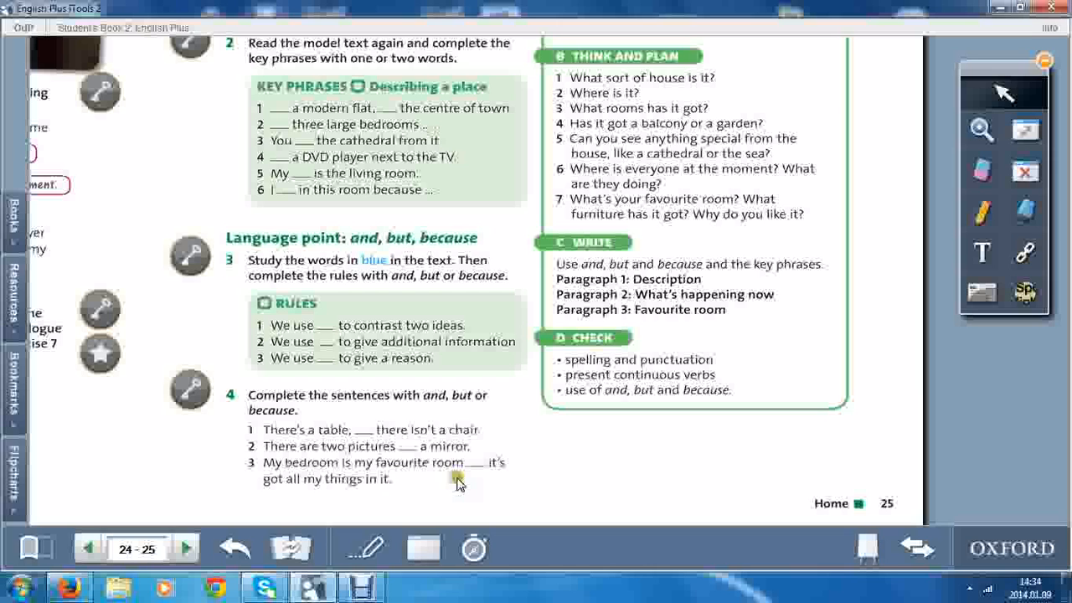
{"action": "mouse_move", "coordinate": [313, 497]}
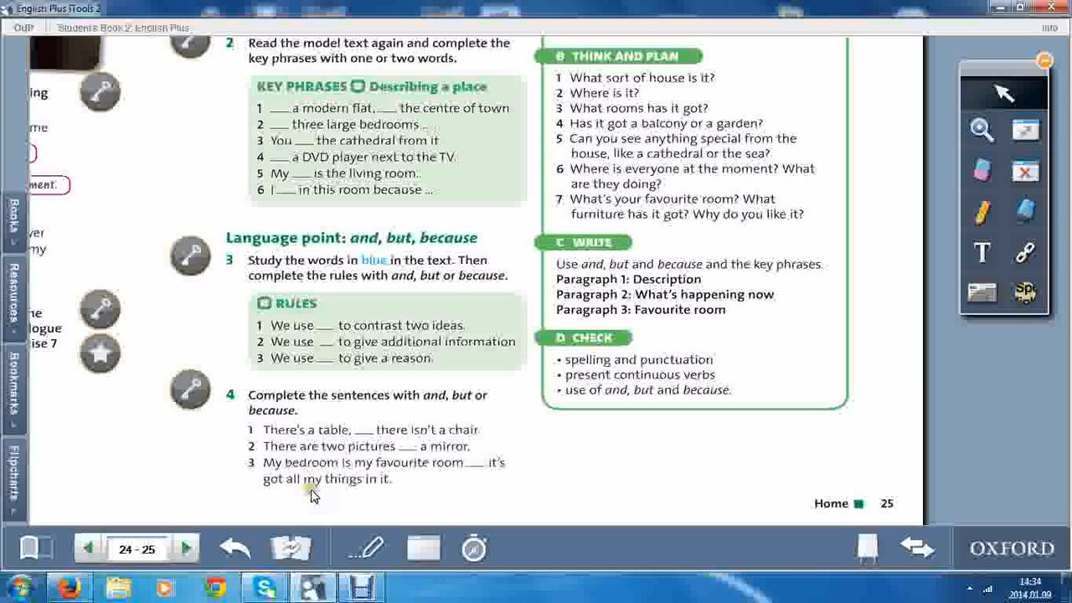
{"action": "mouse_move", "coordinate": [292, 491]}
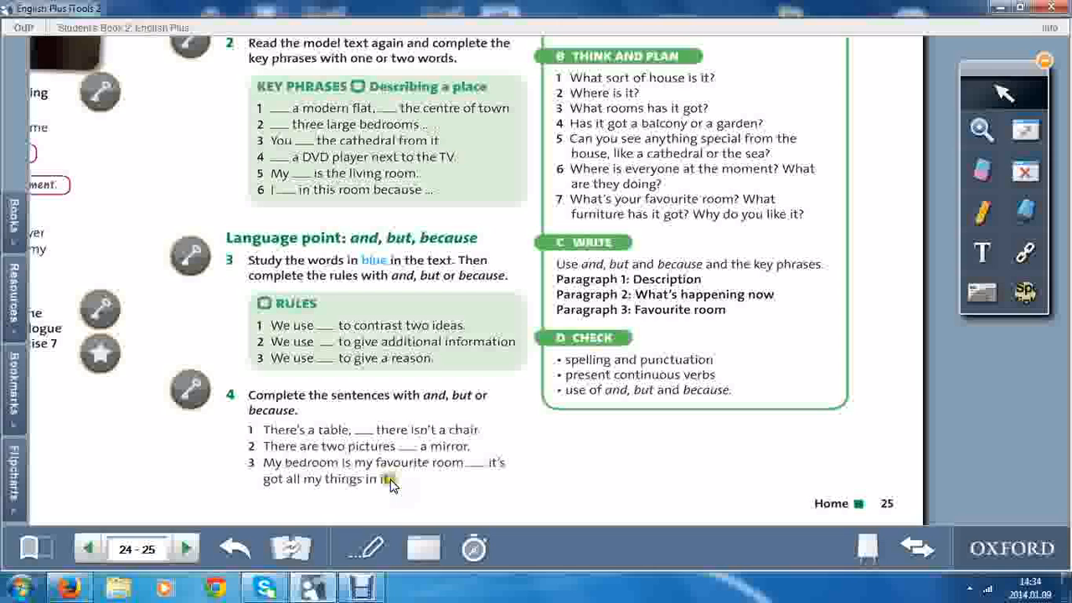
{"action": "mouse_move", "coordinate": [407, 435]}
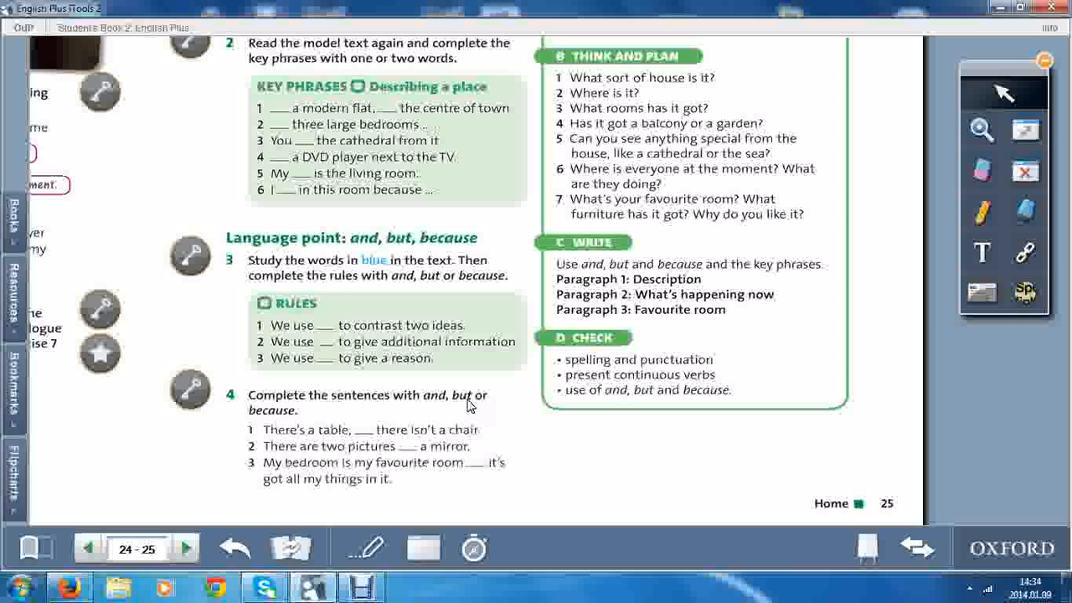
{"action": "mouse_move", "coordinate": [498, 151]}
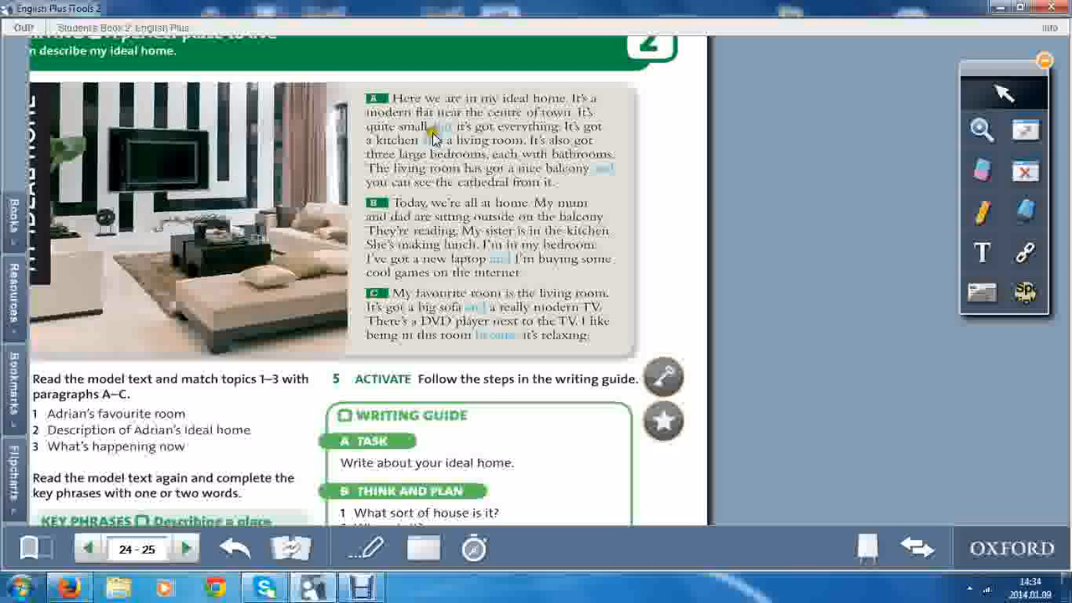
{"action": "mouse_move", "coordinate": [444, 176]}
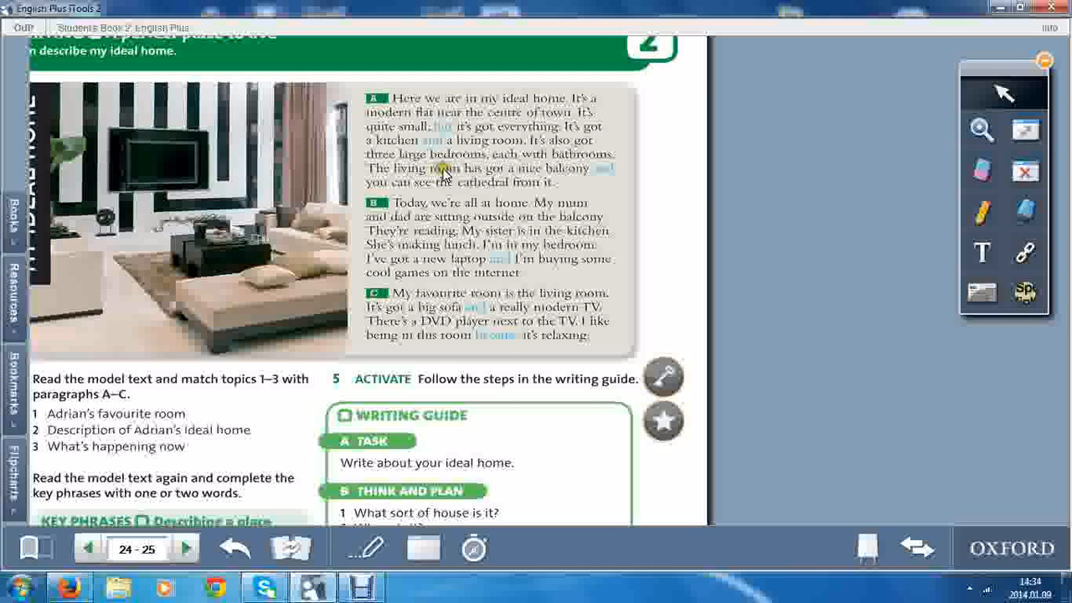
{"action": "mouse_move", "coordinate": [505, 351]}
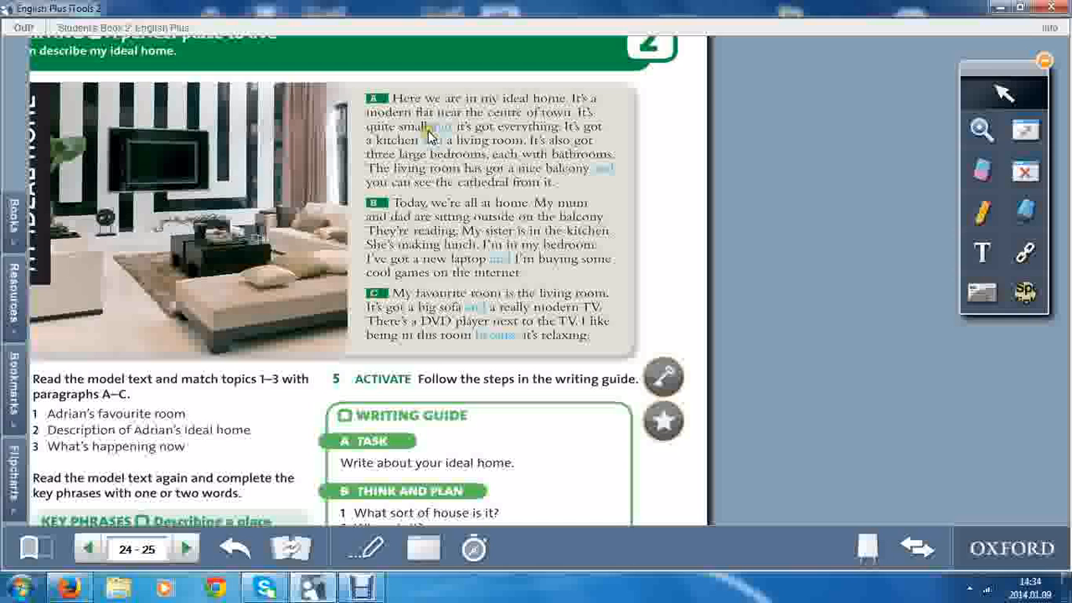
{"action": "mouse_move", "coordinate": [300, 479]}
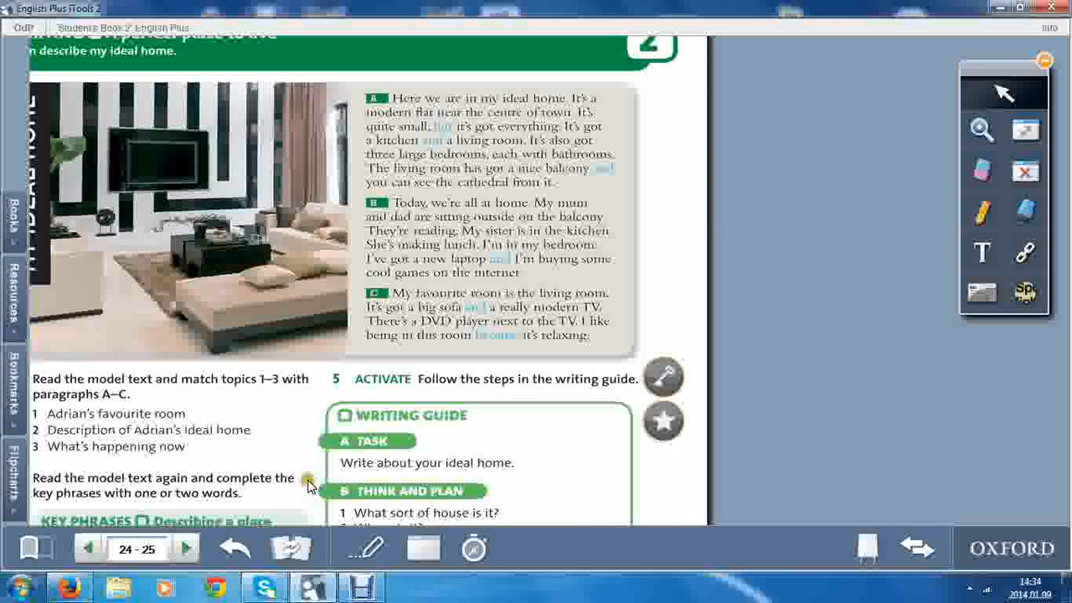
{"action": "scroll", "scroll_direction": "down", "scroll_amount": 3}
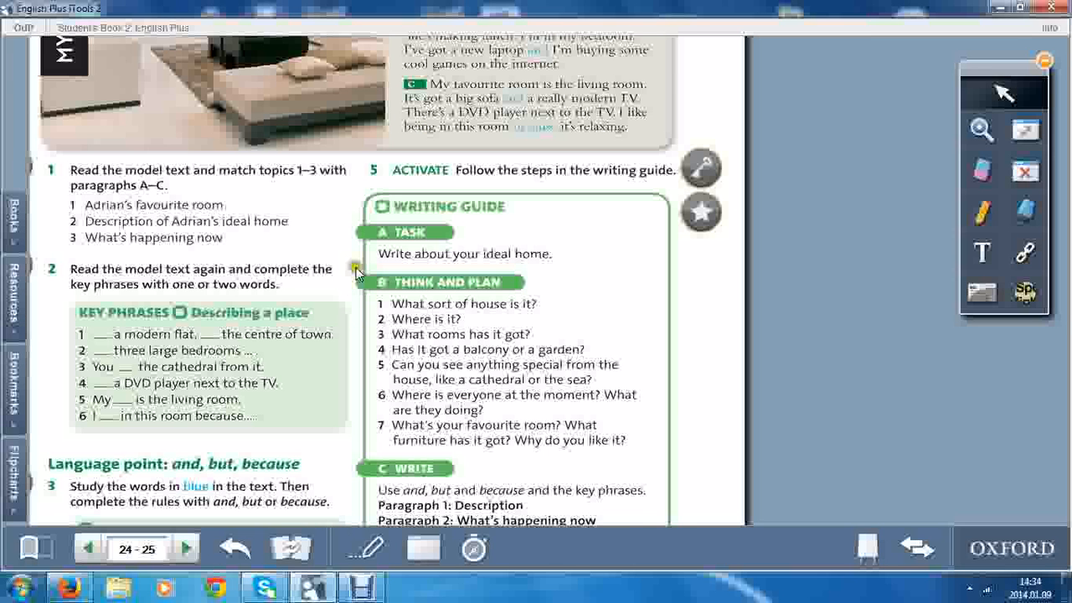
{"action": "mouse_move", "coordinate": [560, 225]}
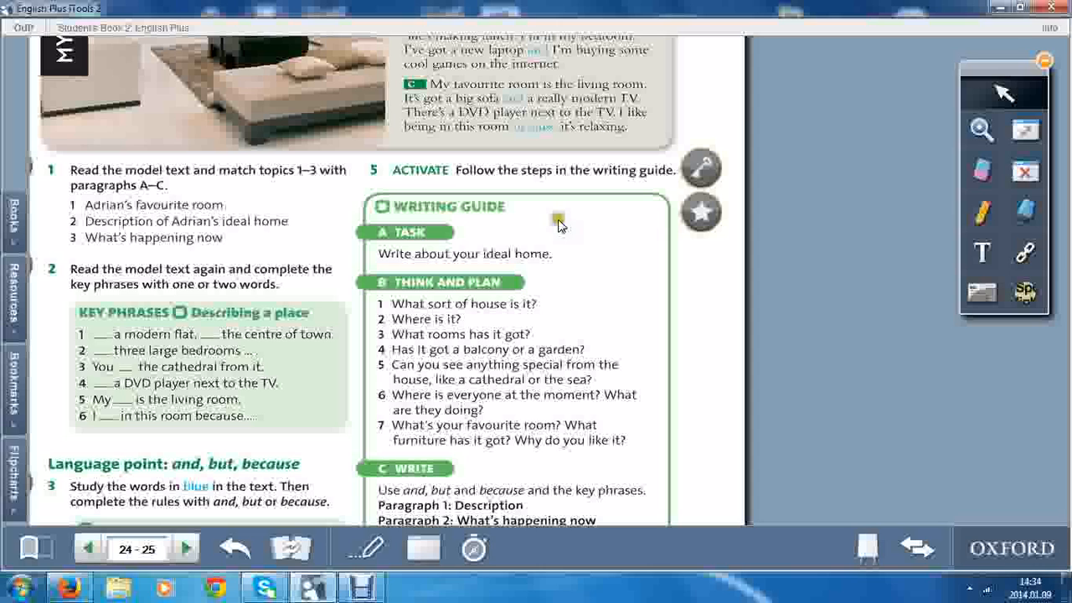
{"action": "mouse_move", "coordinate": [490, 266]}
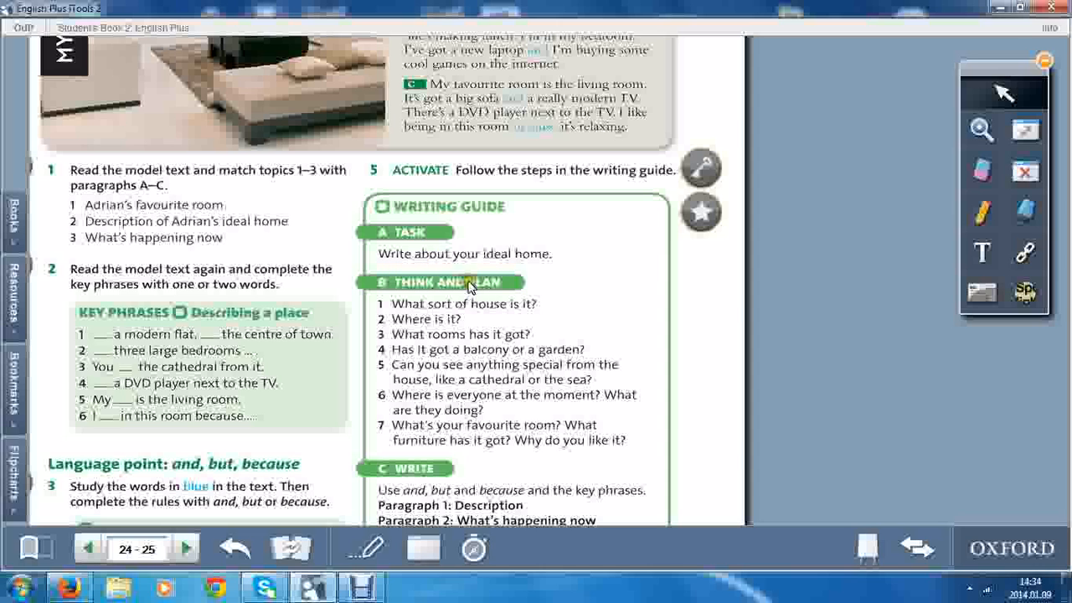
{"action": "scroll", "scroll_direction": "down", "scroll_amount": 3}
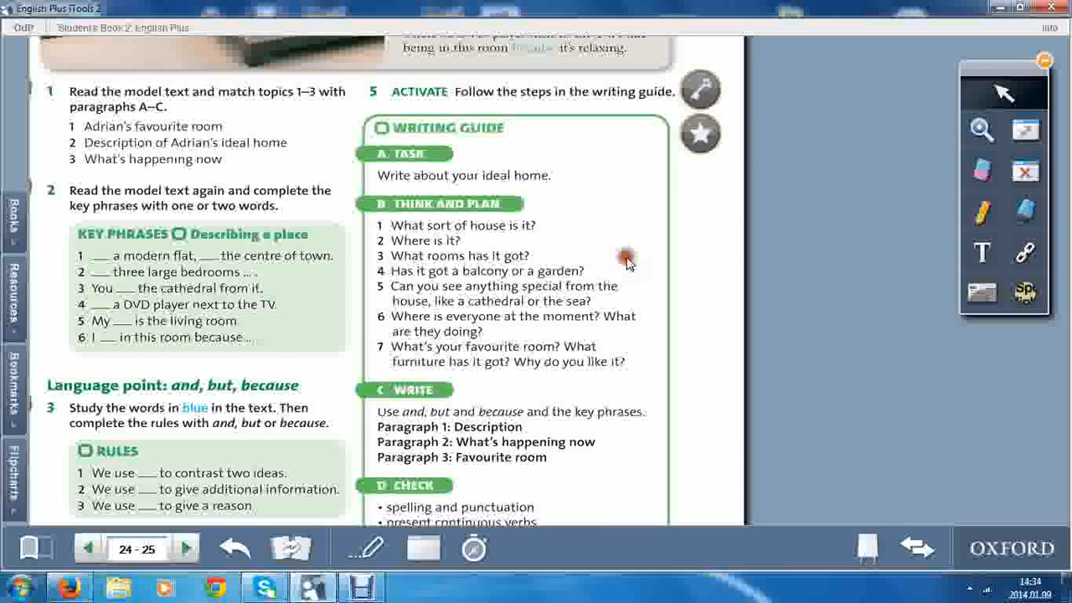
{"action": "mouse_move", "coordinate": [554, 233]}
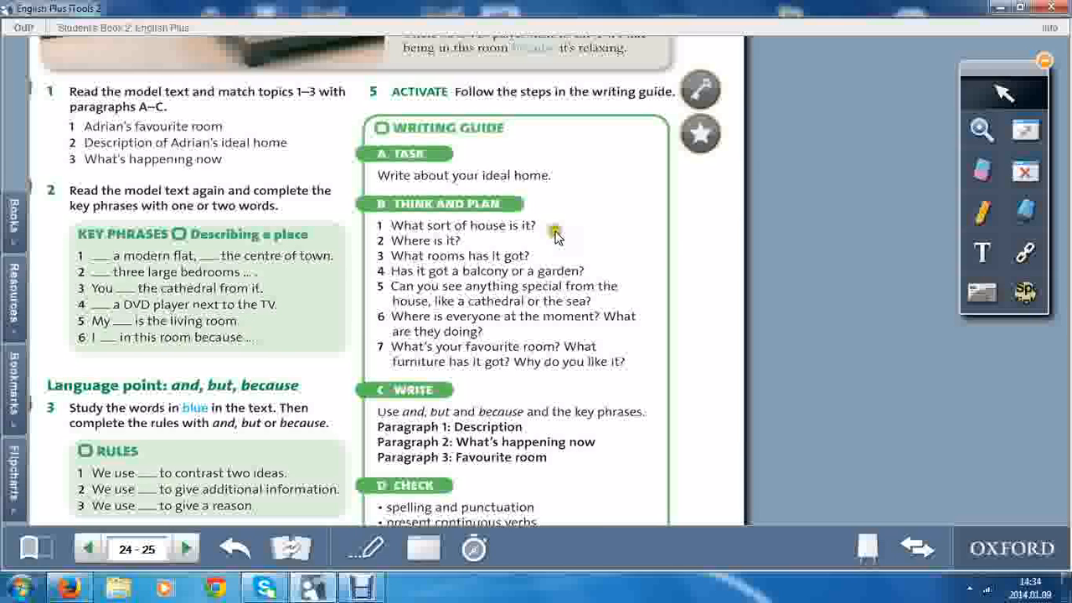
{"action": "mouse_move", "coordinate": [529, 234]}
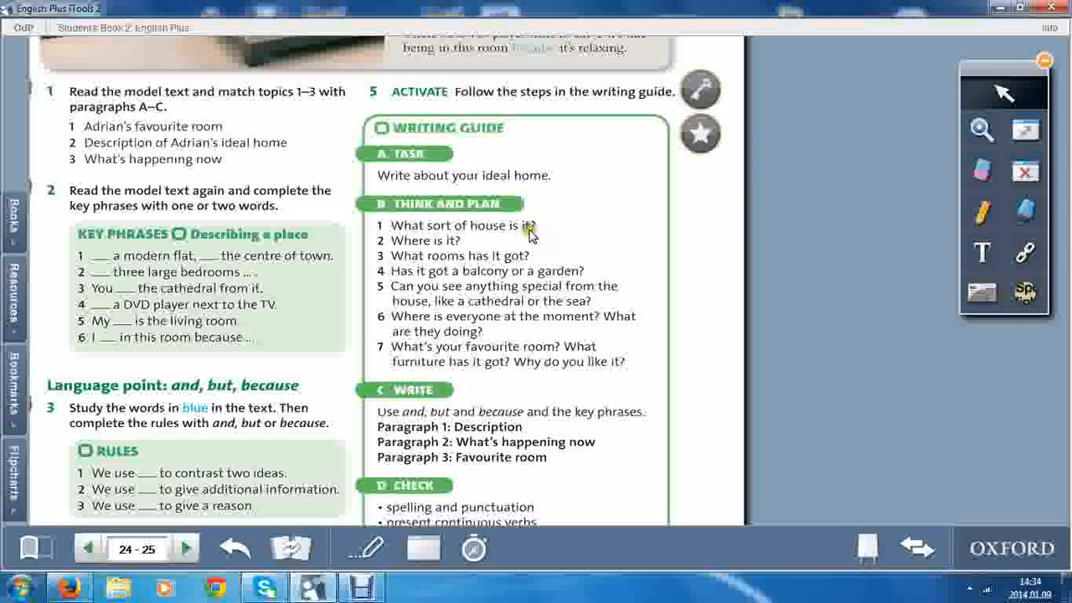
{"action": "mouse_move", "coordinate": [442, 261]}
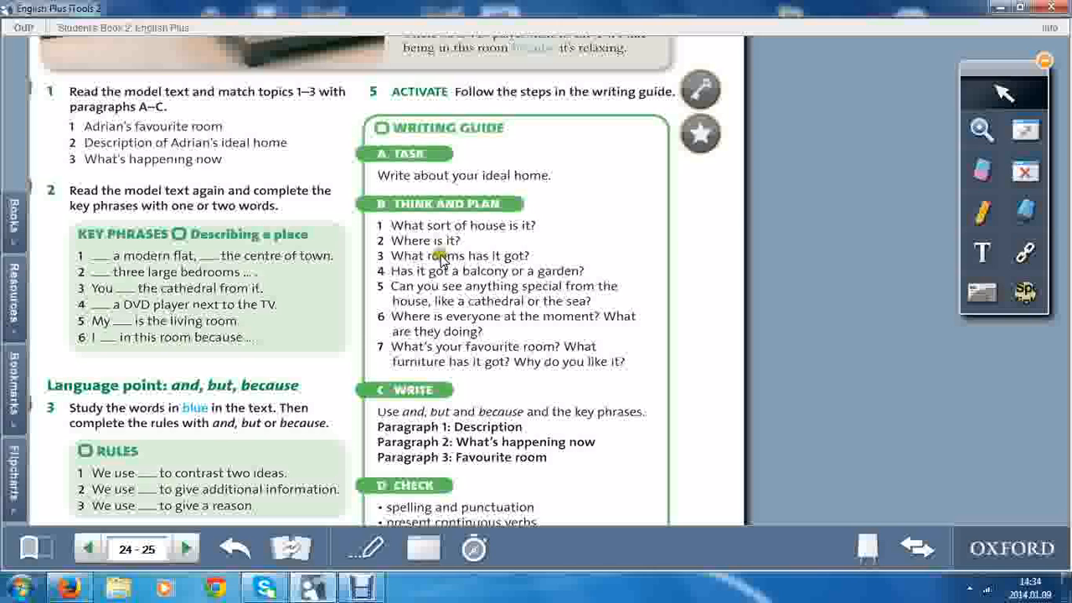
{"action": "mouse_move", "coordinate": [459, 293]}
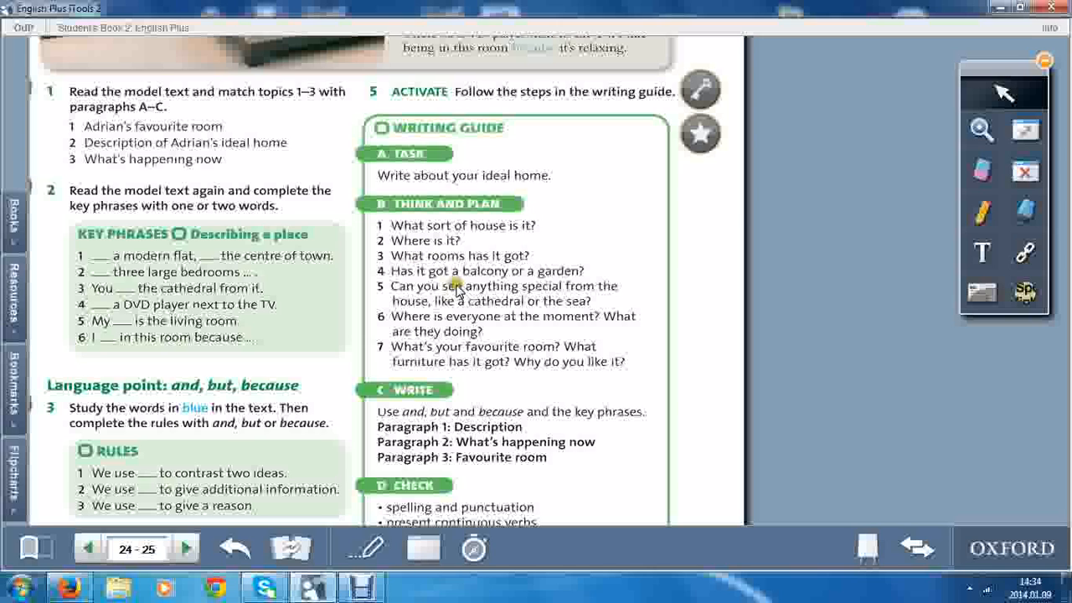
{"action": "mouse_move", "coordinate": [494, 309]}
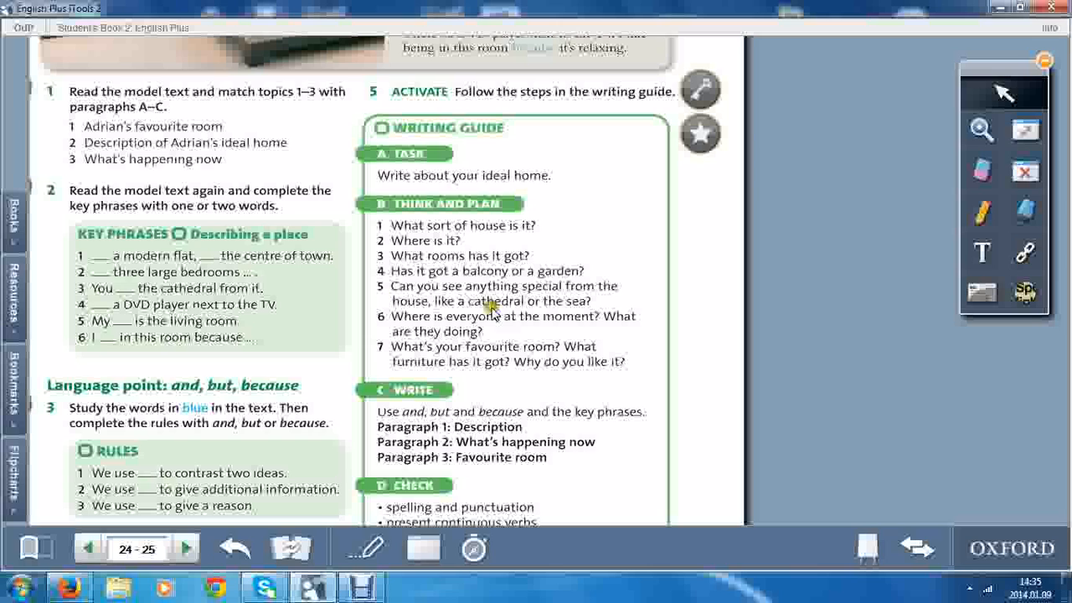
{"action": "mouse_move", "coordinate": [447, 316]}
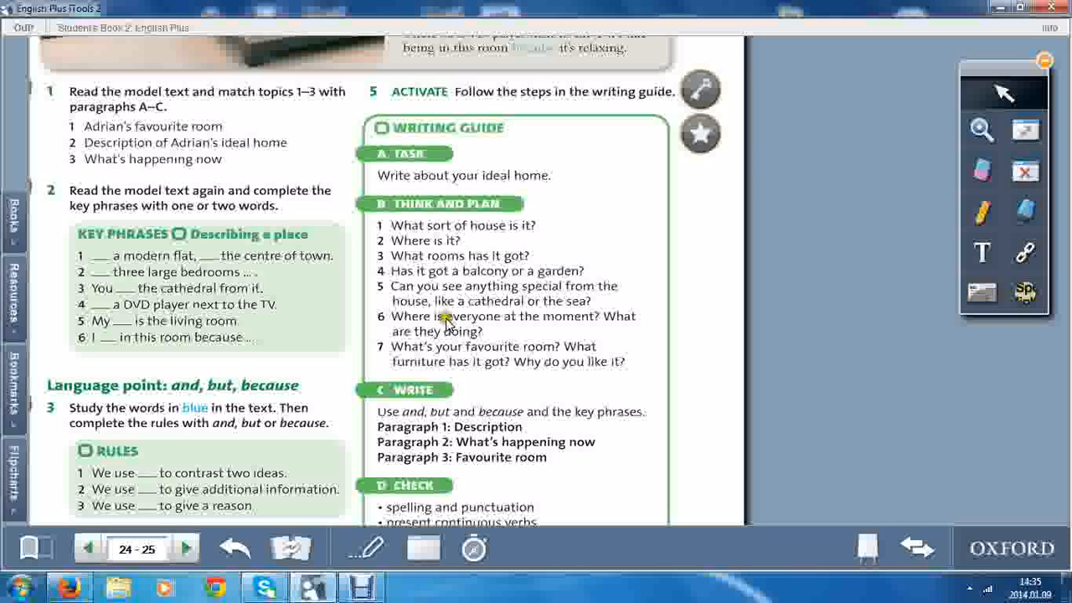
{"action": "mouse_move", "coordinate": [596, 316]}
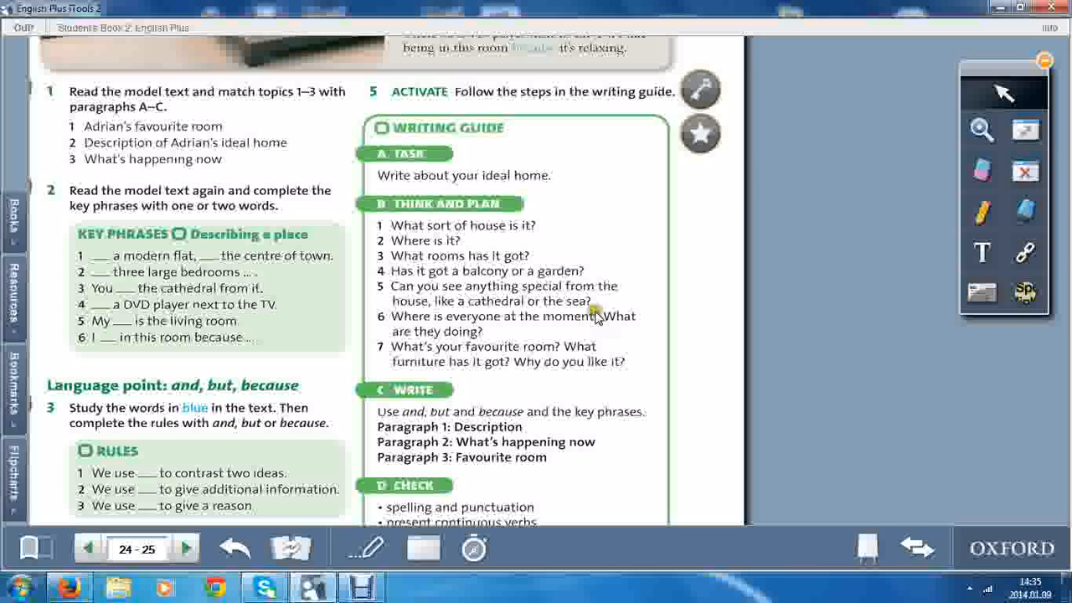
{"action": "mouse_move", "coordinate": [528, 329]}
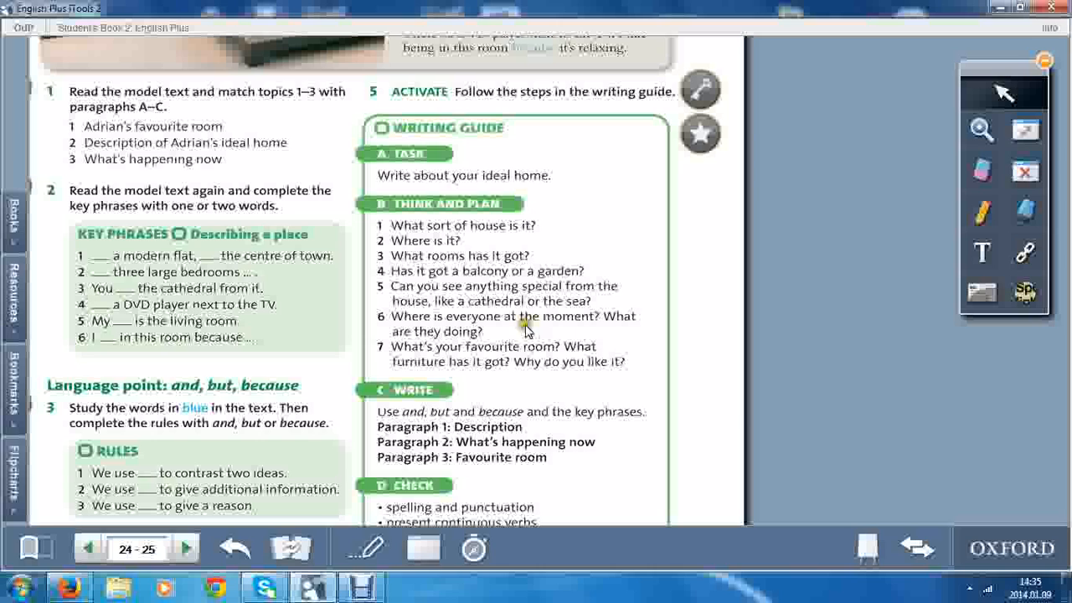
{"action": "mouse_move", "coordinate": [525, 352]}
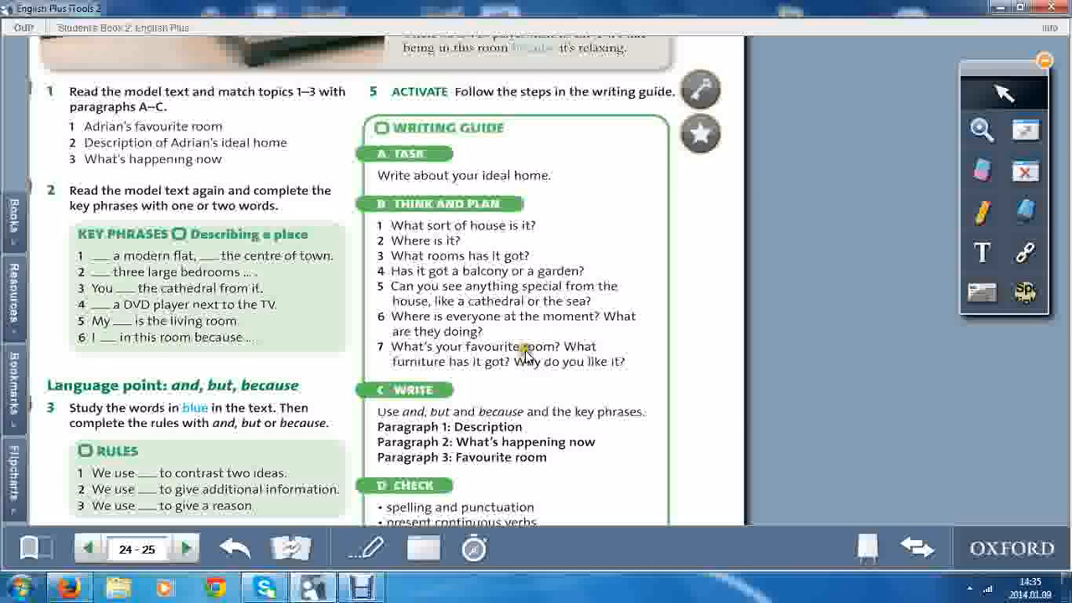
{"action": "mouse_move", "coordinate": [467, 384]}
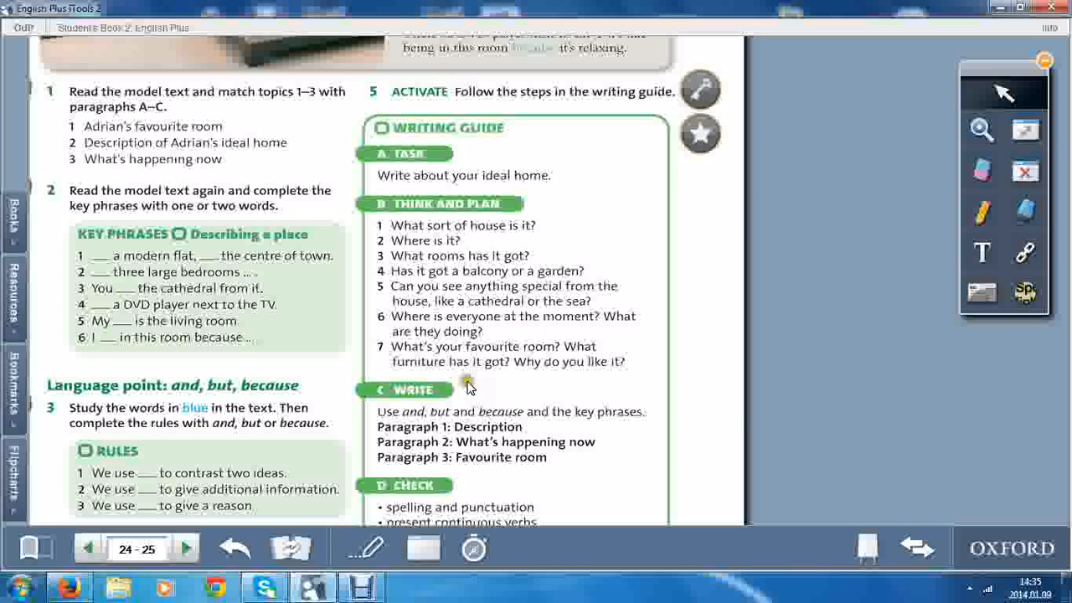
{"action": "mouse_move", "coordinate": [598, 393]}
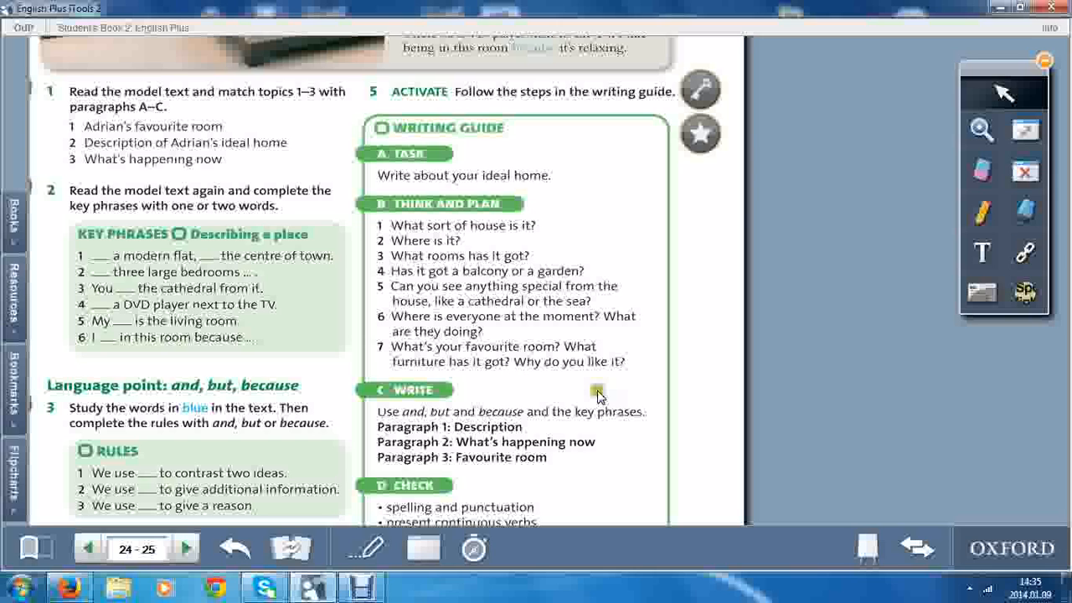
{"action": "mouse_move", "coordinate": [588, 395]}
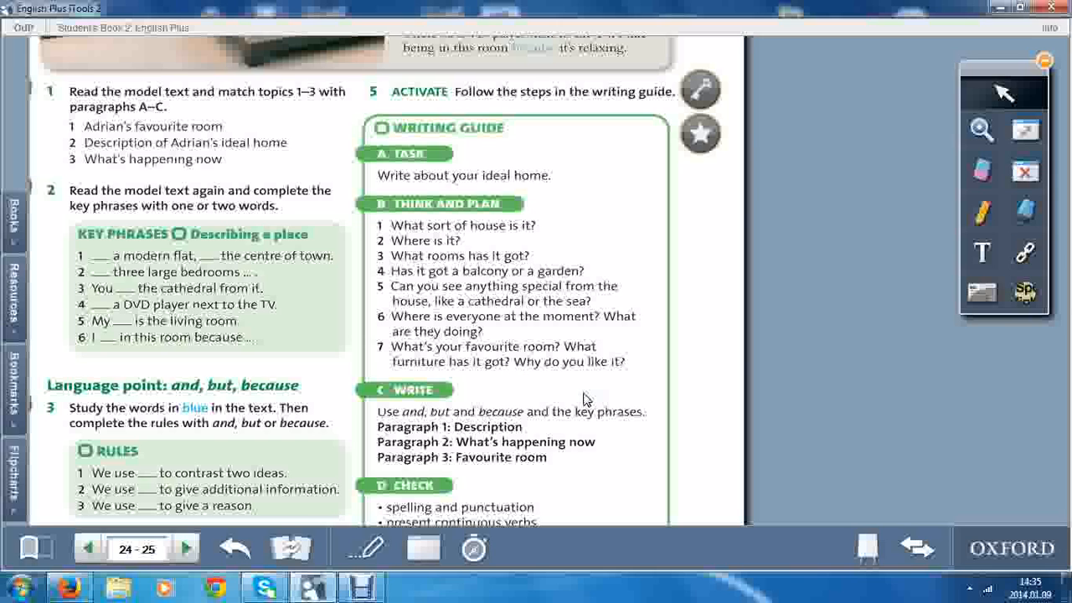
{"action": "mouse_move", "coordinate": [550, 396]}
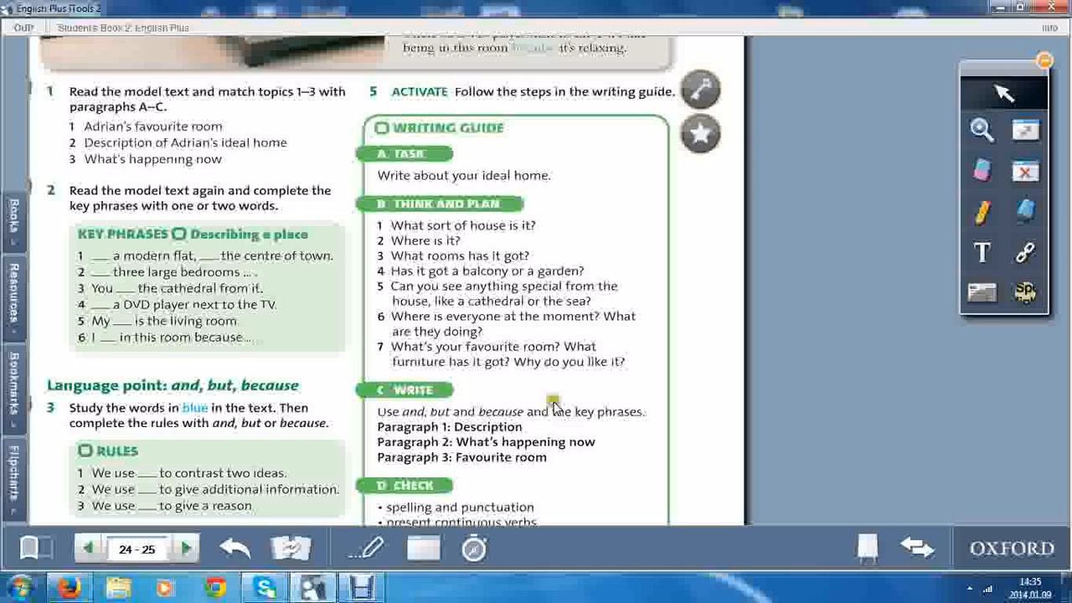
{"action": "mouse_move", "coordinate": [547, 401]}
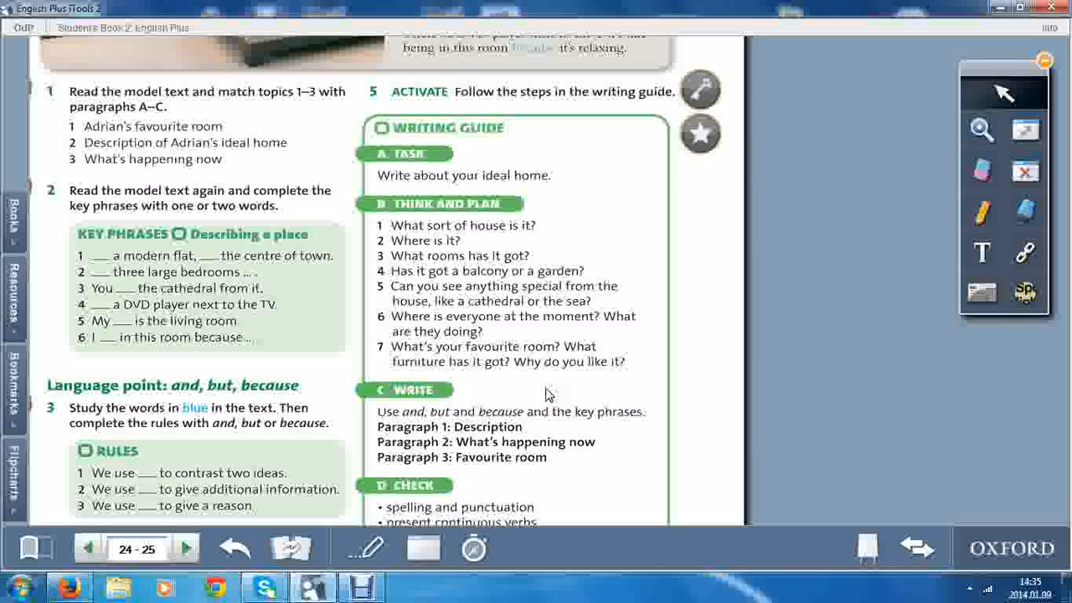
{"action": "mouse_move", "coordinate": [412, 431]}
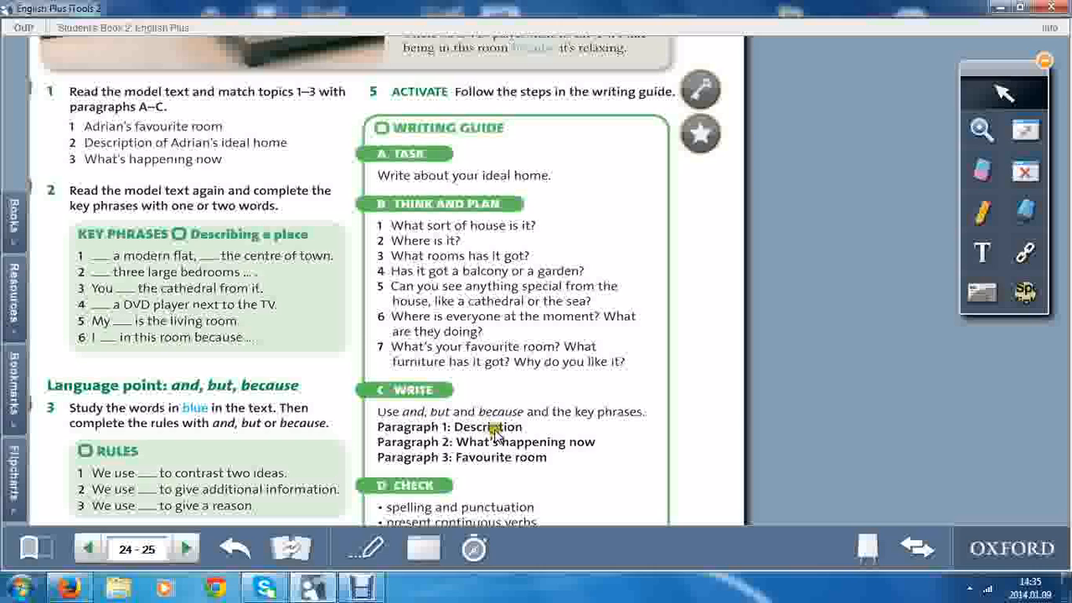
{"action": "mouse_move", "coordinate": [582, 429]}
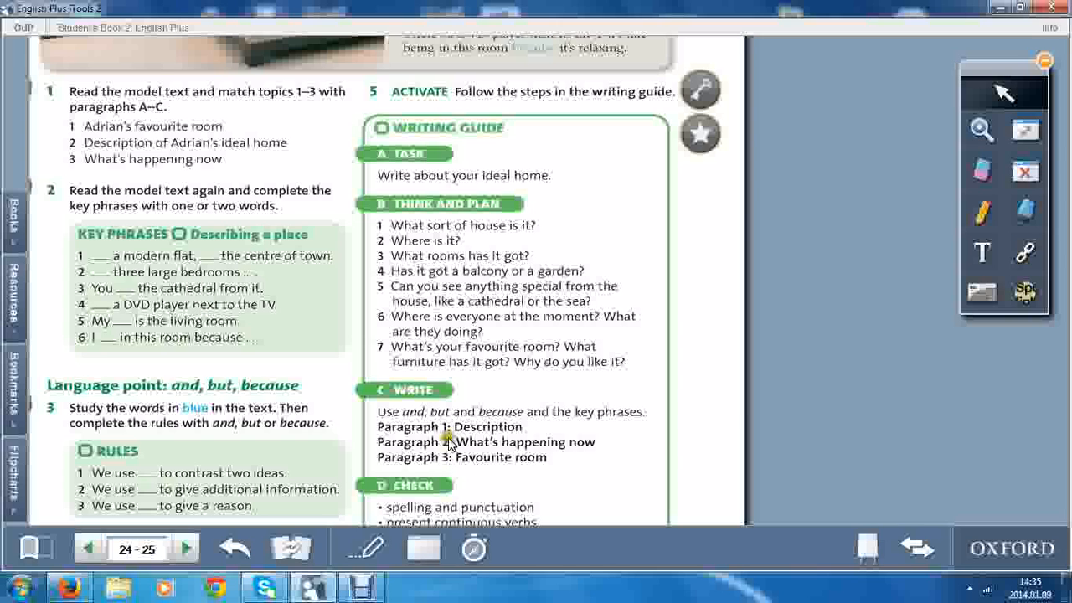
{"action": "mouse_move", "coordinate": [467, 481]}
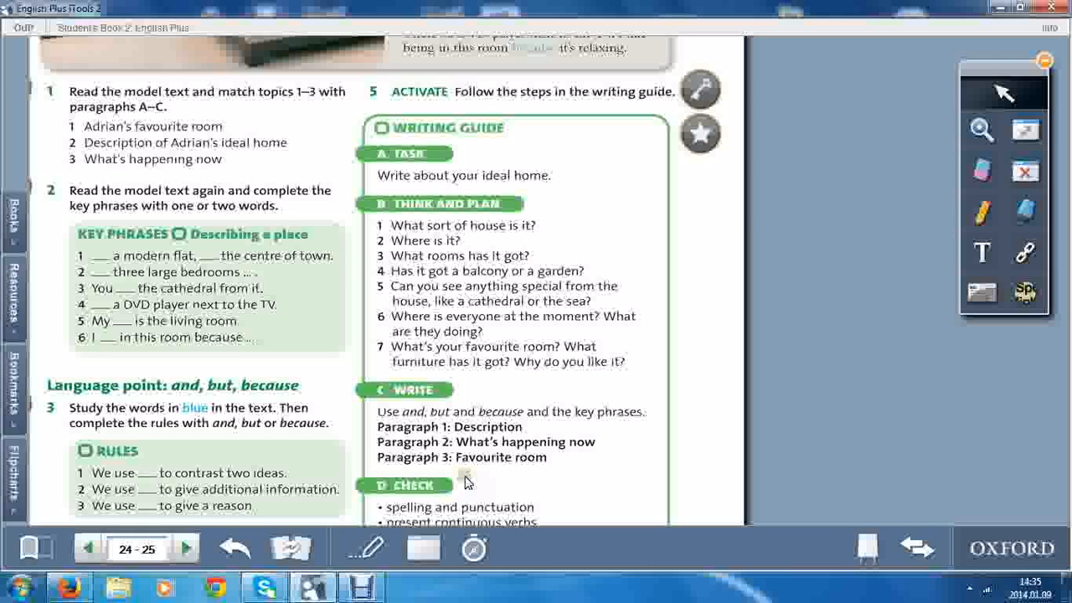
{"action": "scroll", "scroll_direction": "down", "scroll_amount": 3}
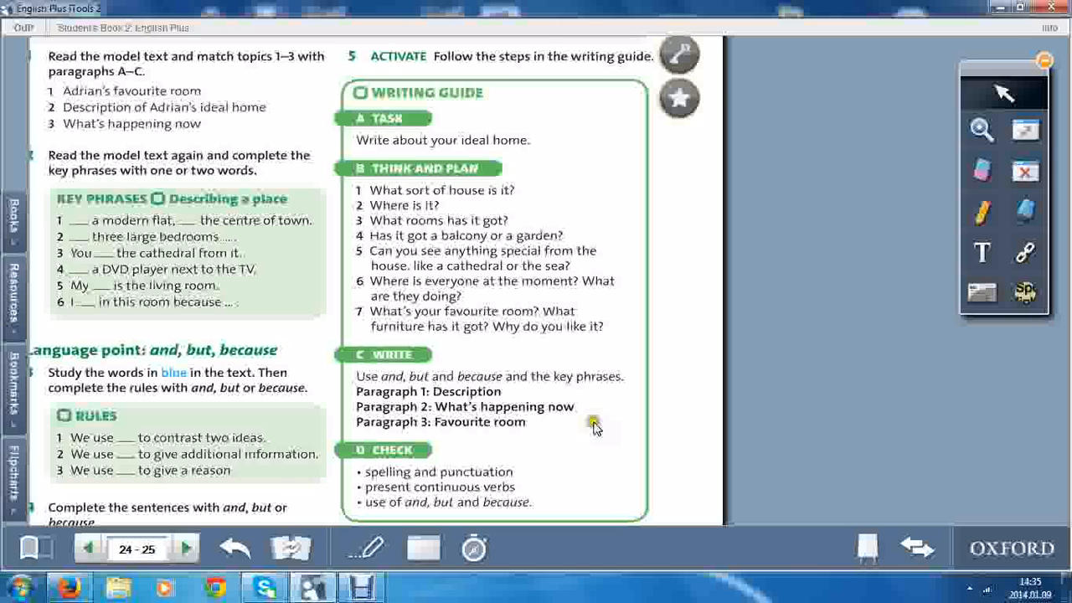
{"action": "mouse_move", "coordinate": [465, 440]}
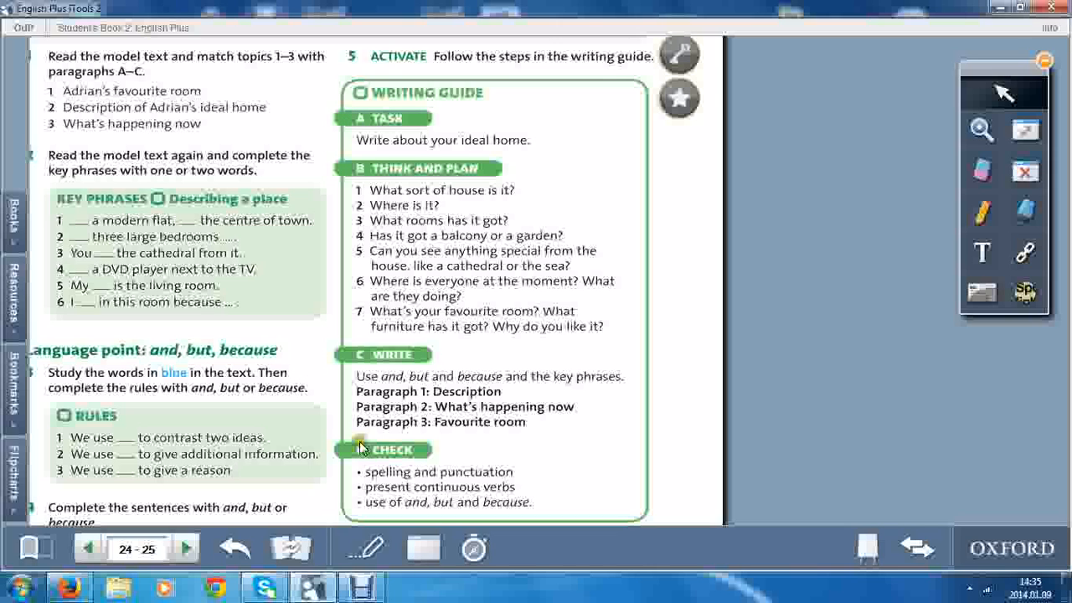
{"action": "mouse_move", "coordinate": [414, 477]}
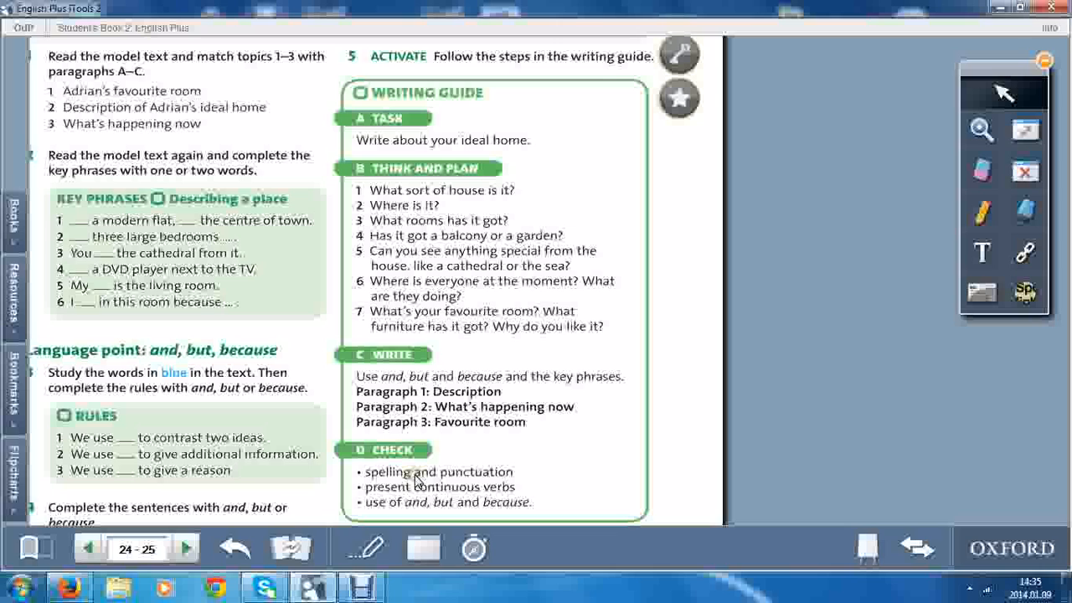
{"action": "mouse_move", "coordinate": [445, 507]}
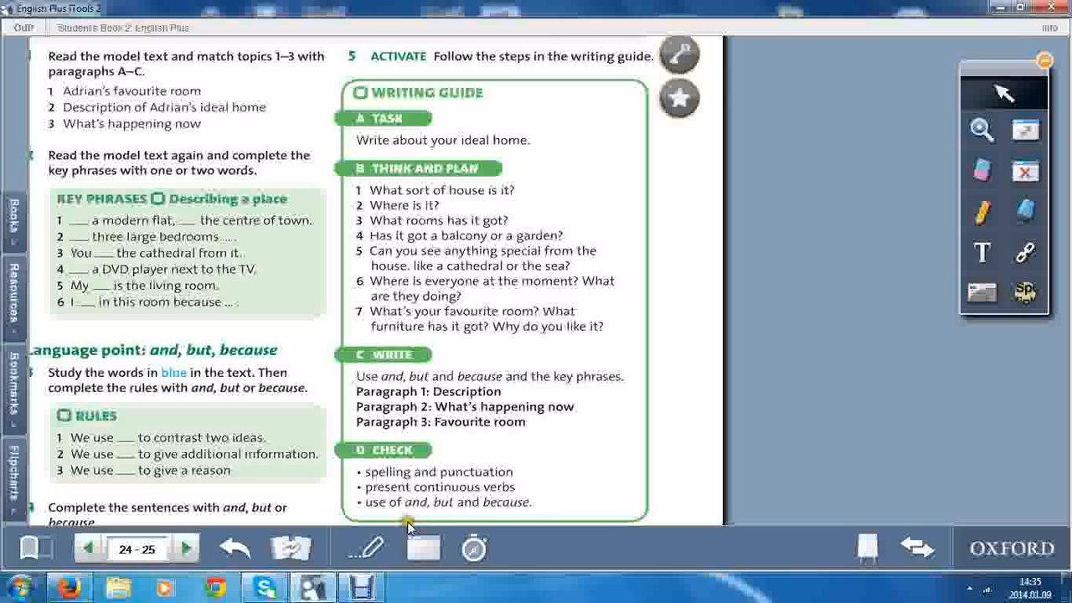
{"action": "mouse_move", "coordinate": [505, 517]}
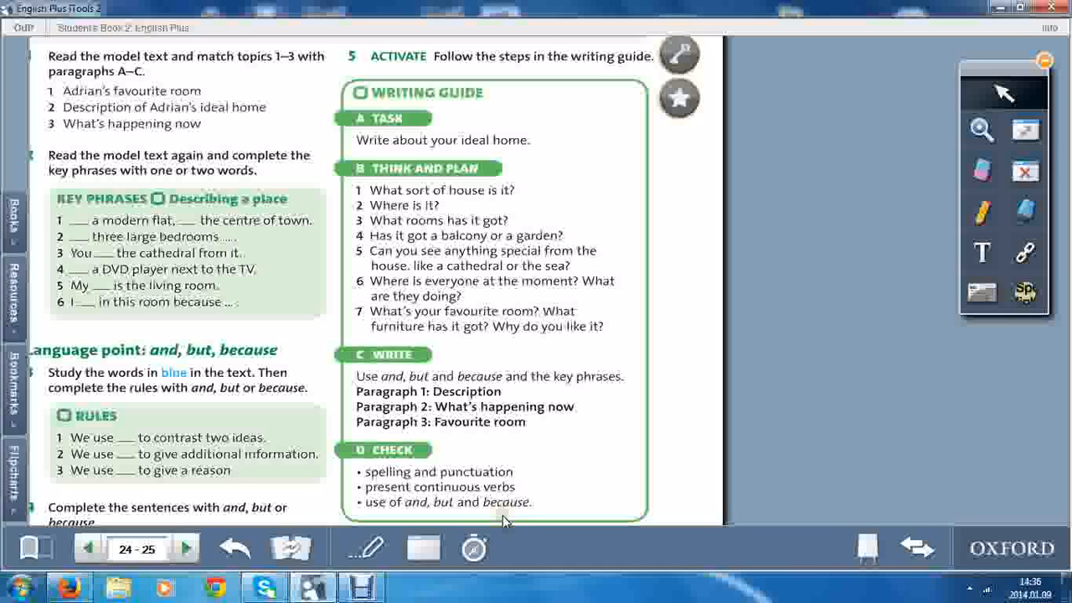
{"action": "mouse_move", "coordinate": [616, 513]}
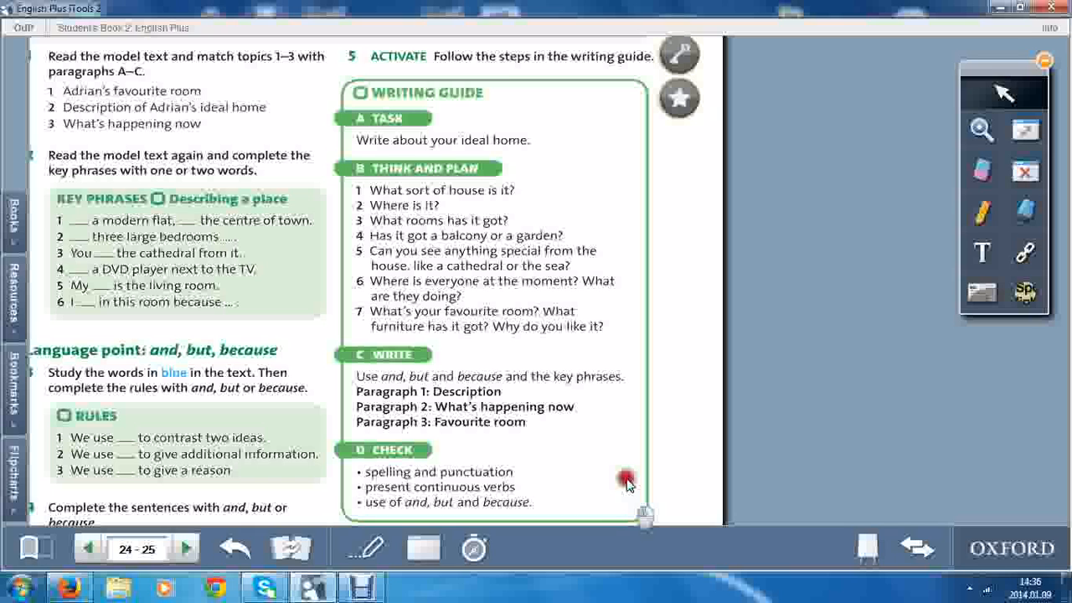
Scroll down until the whole D Check list, ending with and, but and because, is visible
{"action": "scroll", "scroll_direction": "down", "scroll_amount": 3}
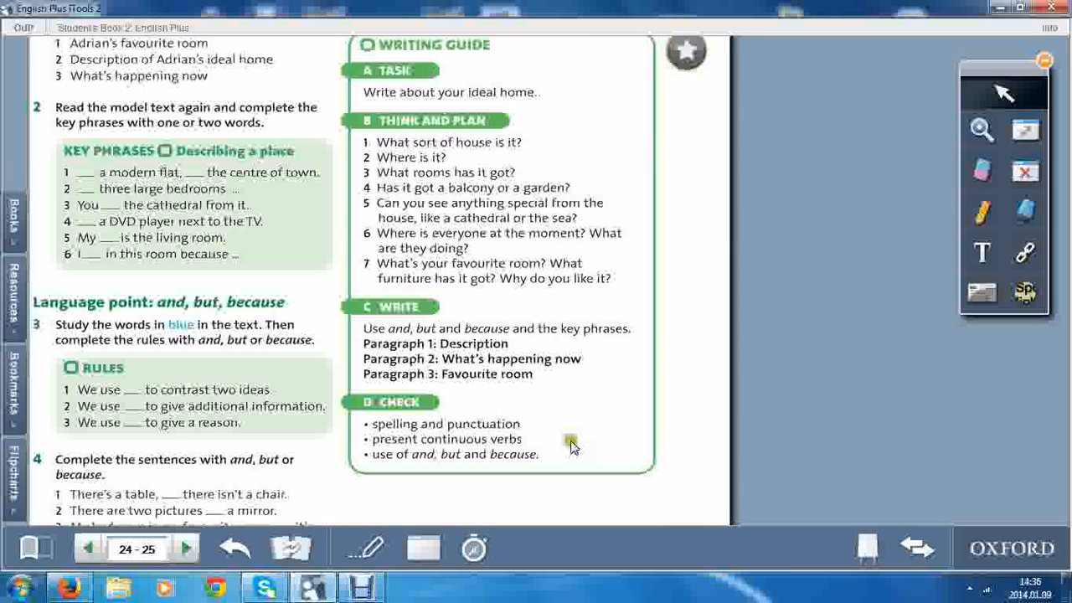
{"action": "mouse_move", "coordinate": [561, 431]}
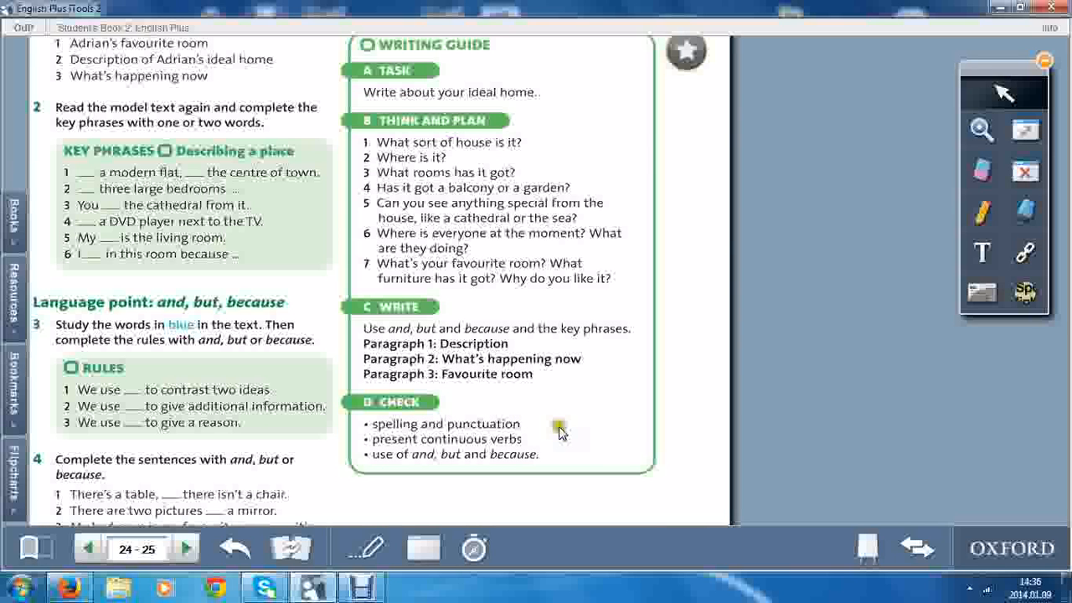
{"action": "mouse_move", "coordinate": [611, 490]}
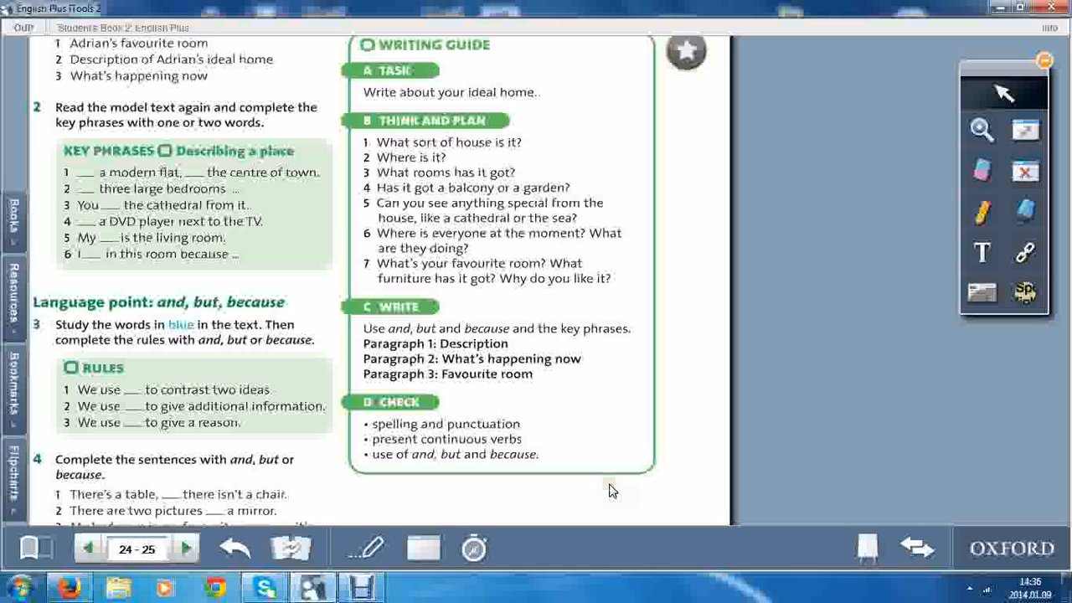